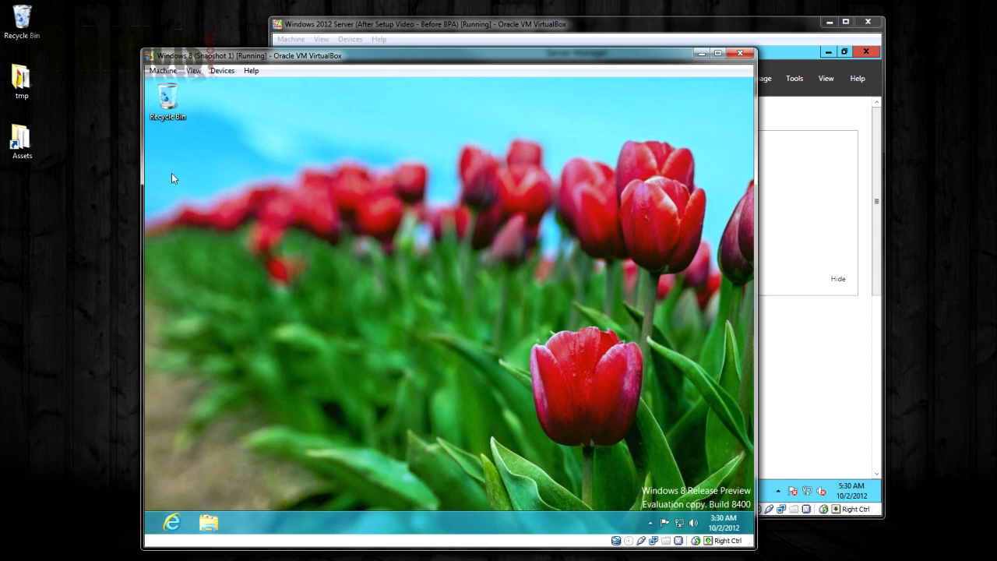
{"action": "mouse_move", "coordinate": [318, 231]}
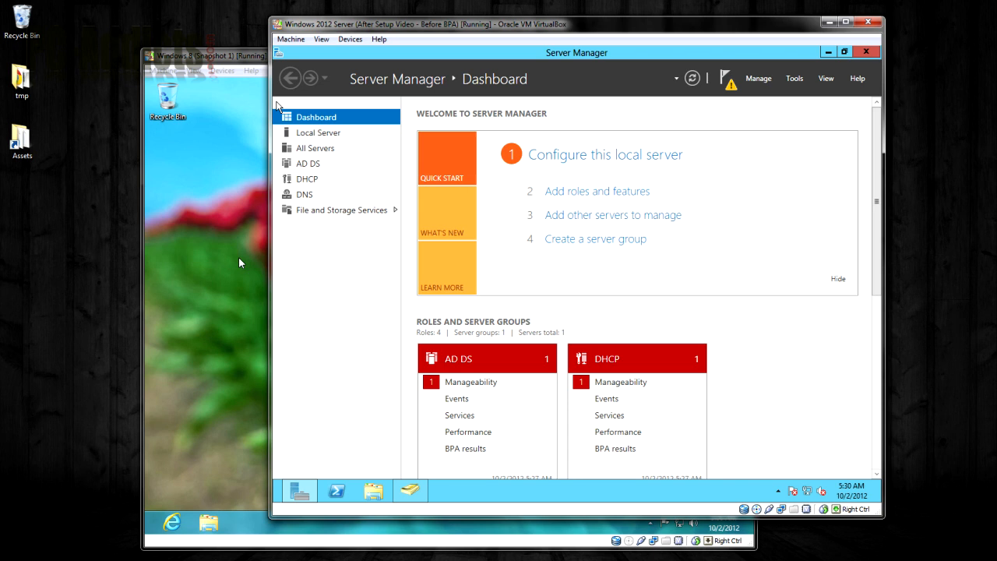
{"action": "mouse_move", "coordinate": [210, 271]}
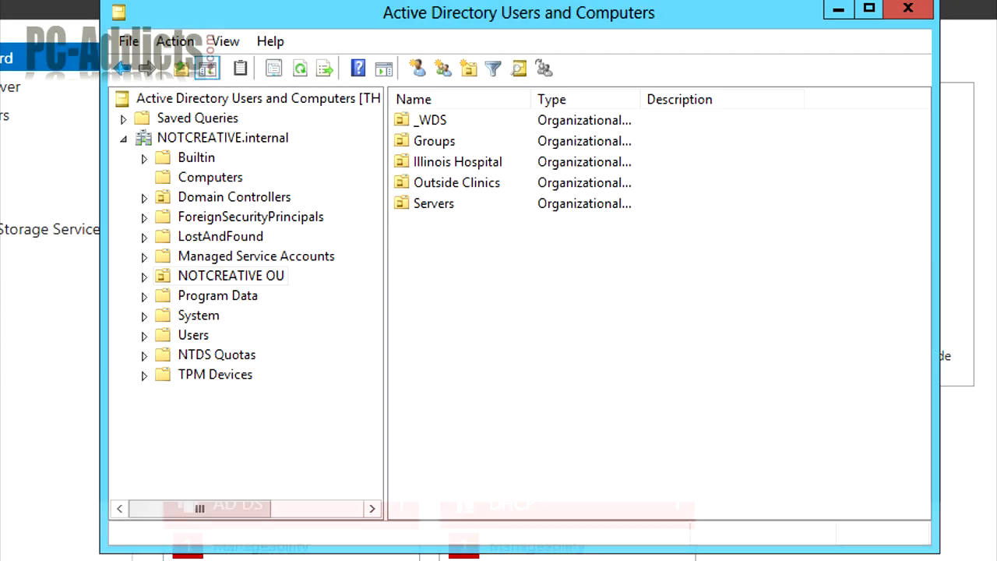
- Expand NOTCREATIVE OU and Illinois Hospital to reach the Information Systems accounts
{"action": "left_click", "coordinate": [143, 275]}
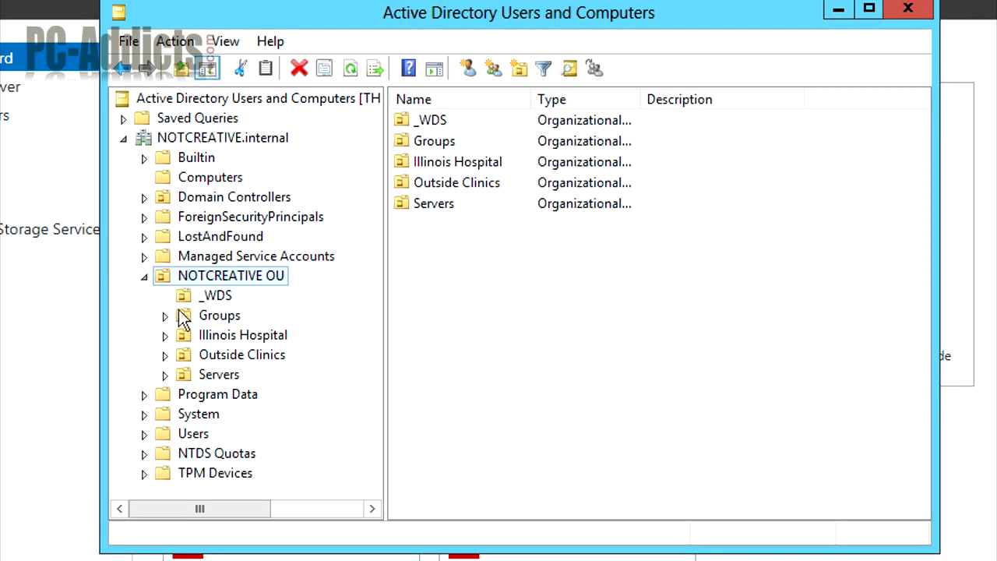
{"action": "mouse_move", "coordinate": [43, 344]}
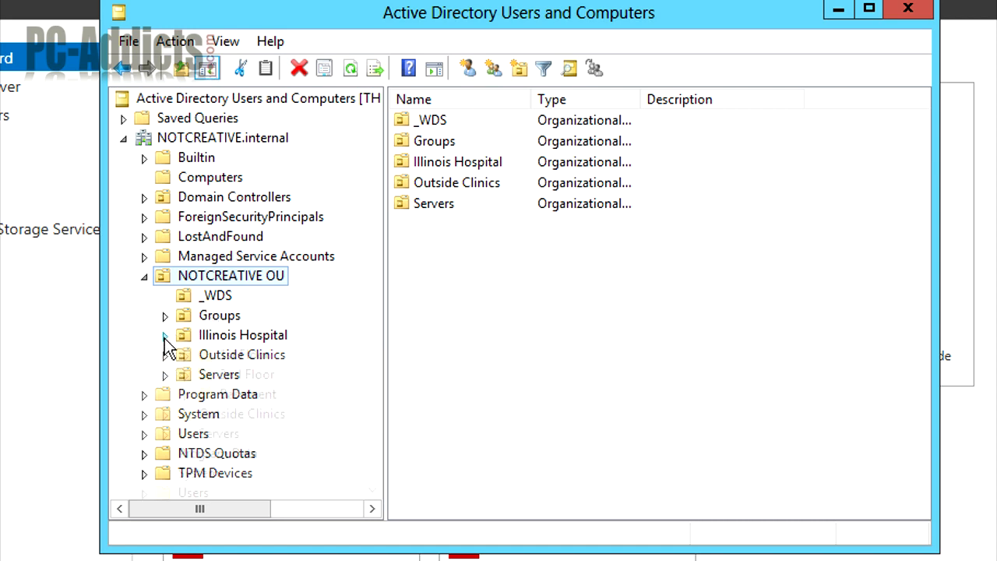
{"action": "left_click", "coordinate": [164, 334]}
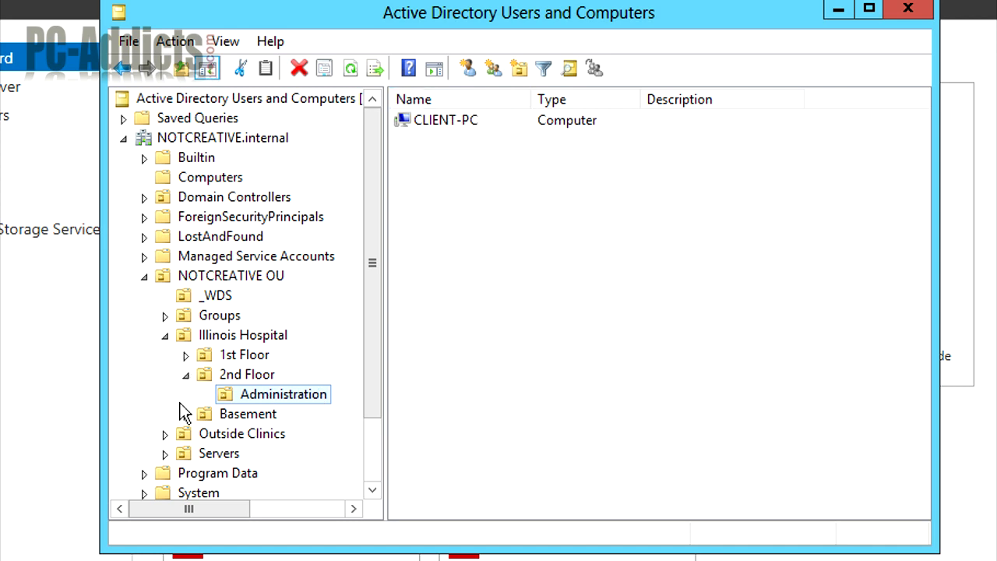
{"action": "scroll", "scroll_direction": "down", "scroll_amount": 3}
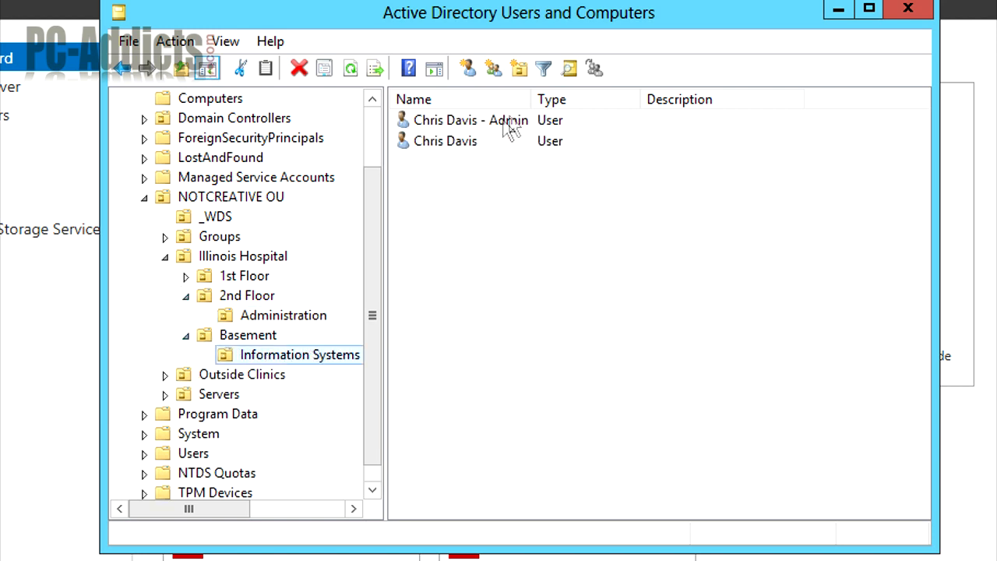
- Inspect the properties of the standard user and admin accounts, including environment settings
{"action": "left_click", "coordinate": [444, 140]}
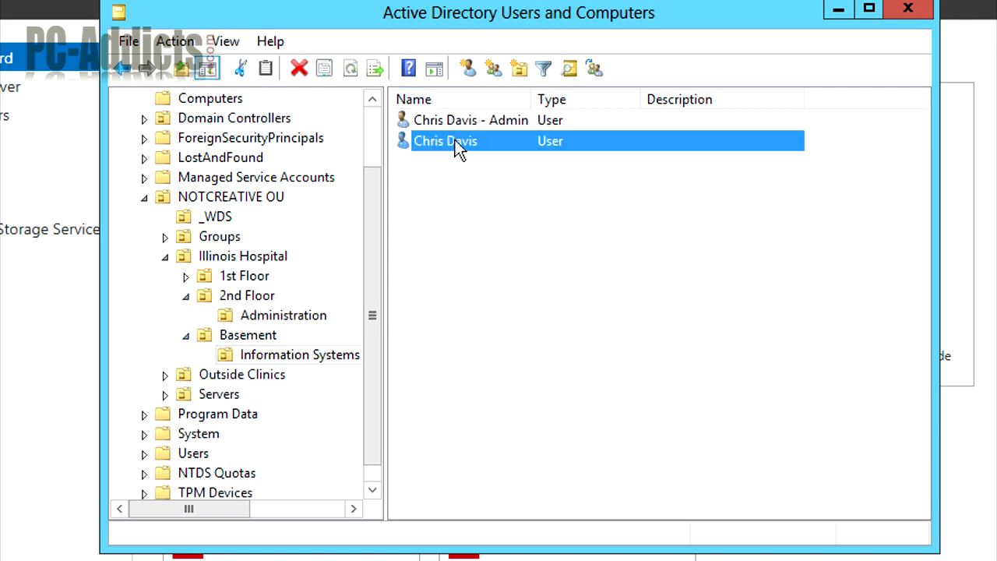
{"action": "double_click", "coordinate": [445, 141]}
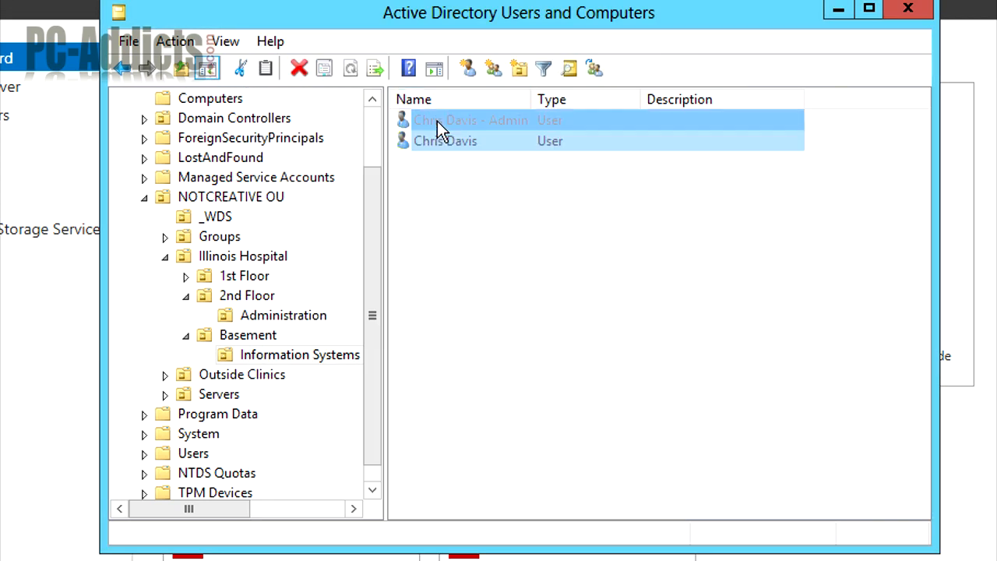
{"action": "double_click", "coordinate": [470, 120]}
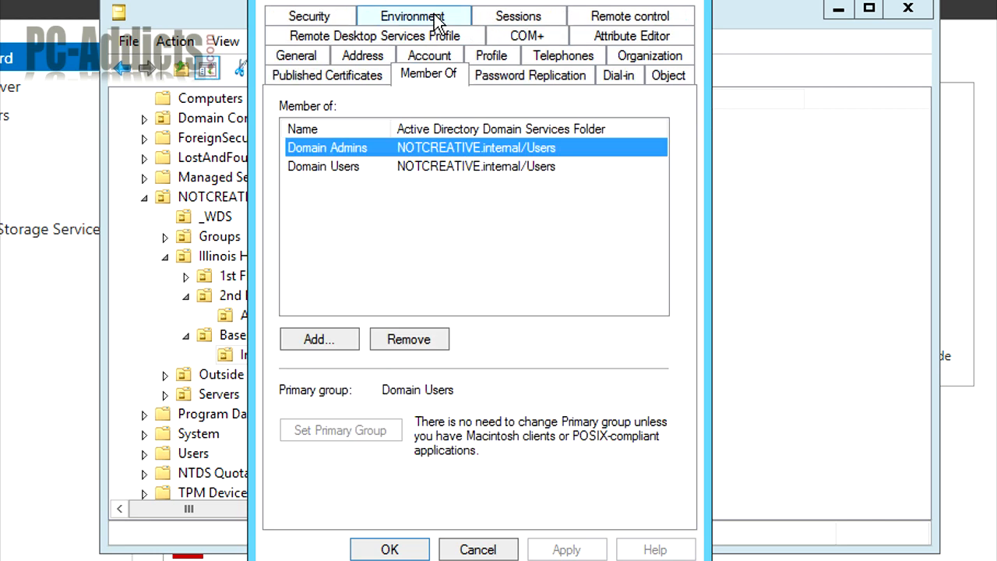
{"action": "left_click", "coordinate": [390, 549]}
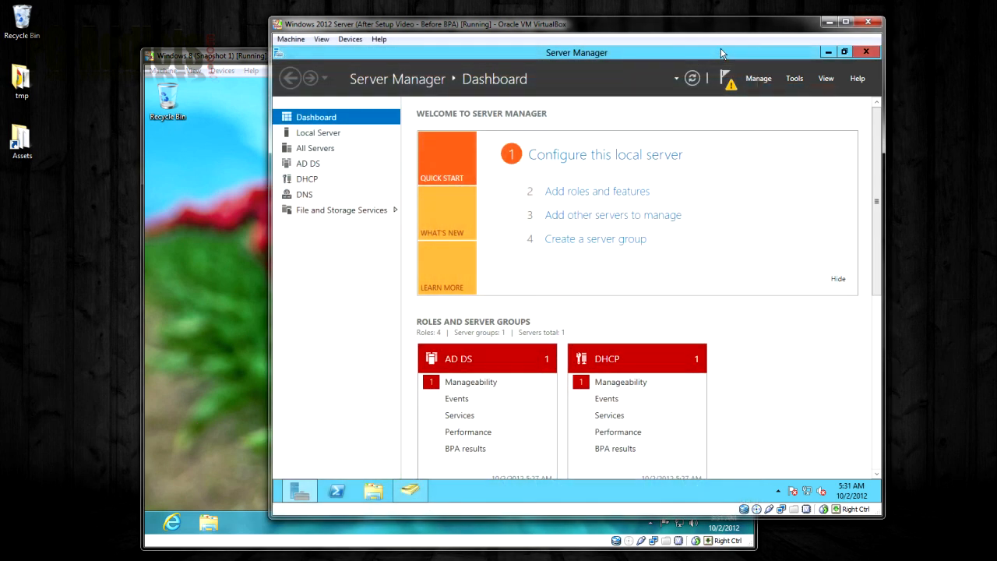
{"action": "mouse_move", "coordinate": [785, 99]}
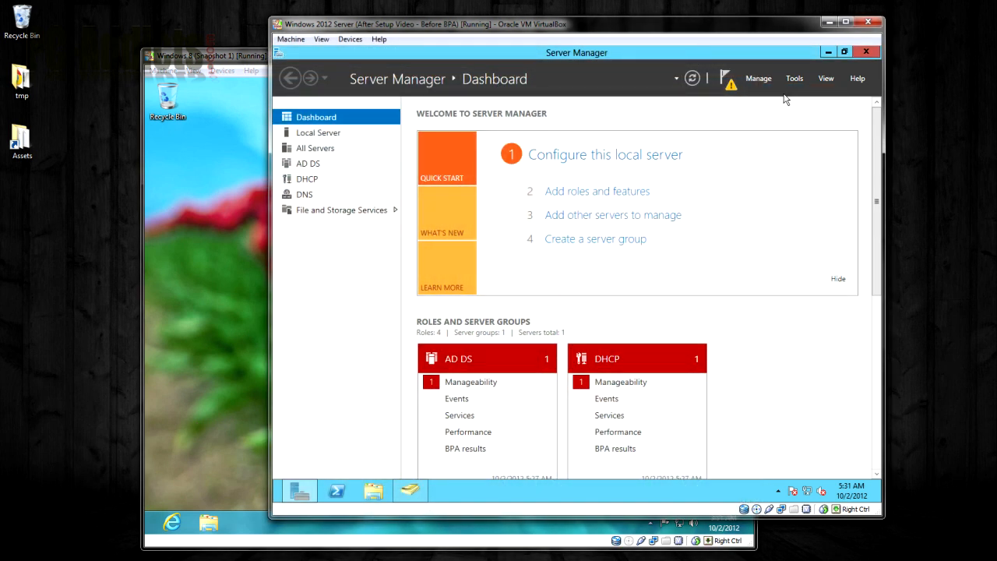
- Launch Group Policy Management from Tools and expand NOTCREATIVE OU
{"action": "left_click", "coordinate": [793, 77]}
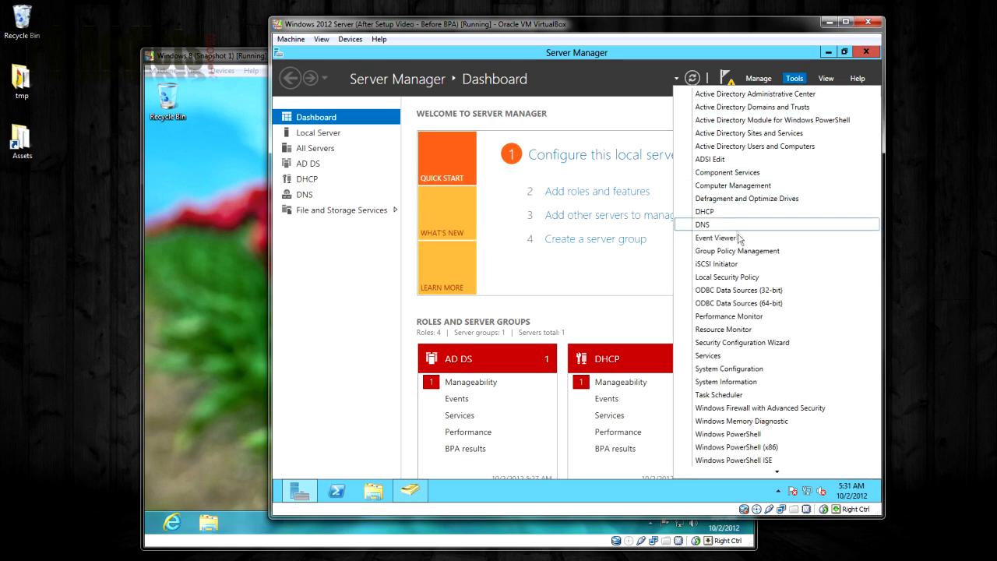
{"action": "left_click", "coordinate": [737, 250]}
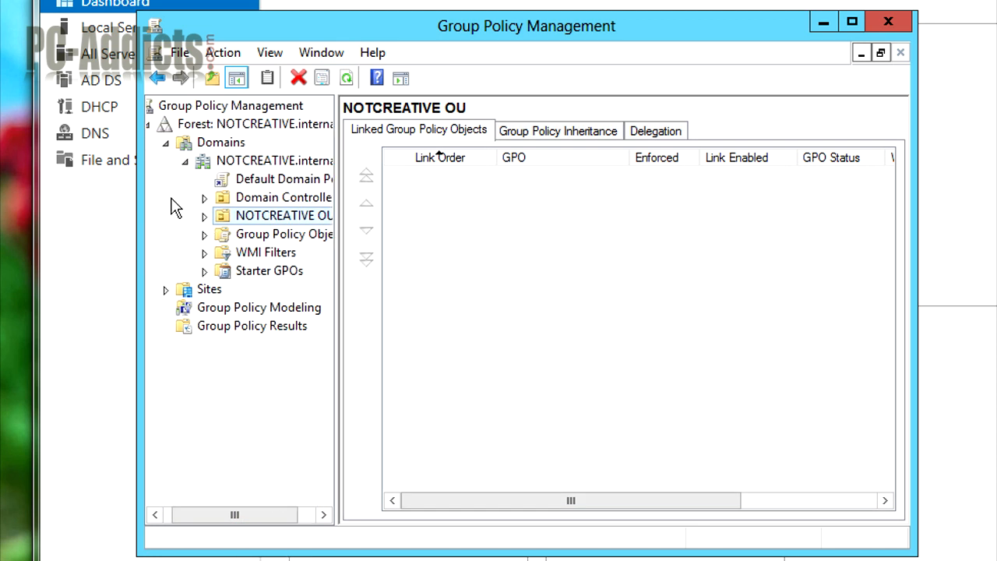
{"action": "left_click", "coordinate": [203, 215]}
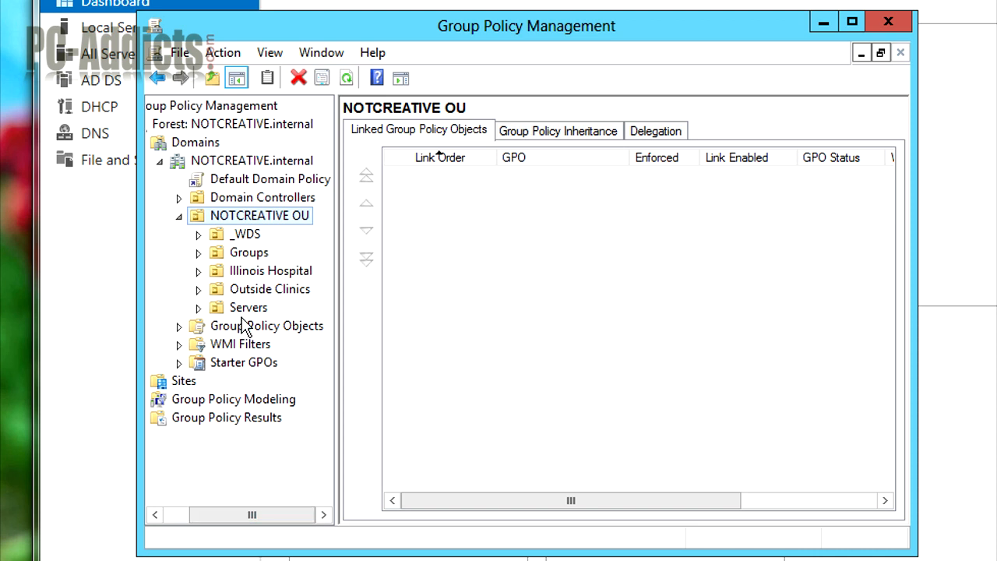
{"action": "mouse_move", "coordinate": [208, 204]}
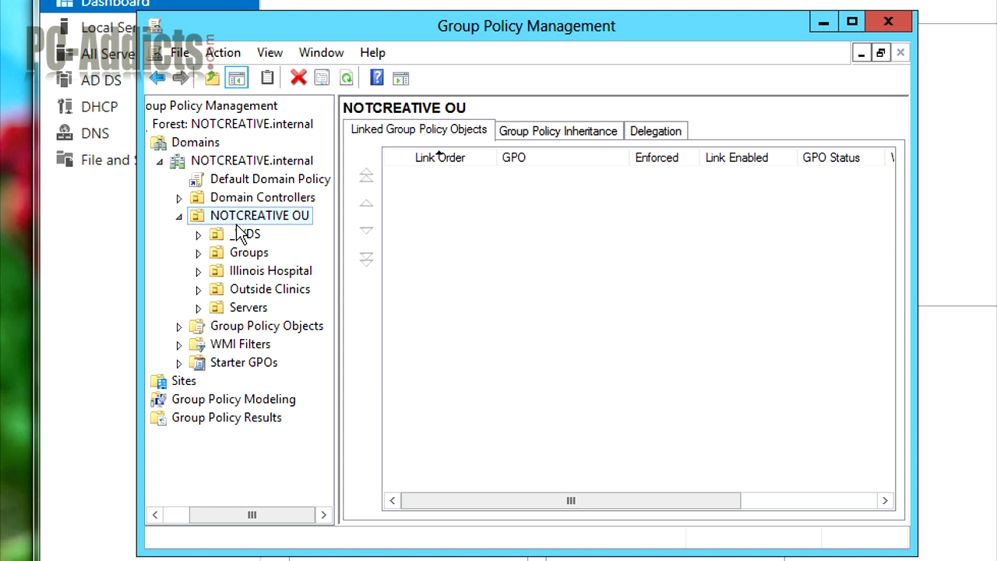
{"action": "mouse_move", "coordinate": [83, 214]}
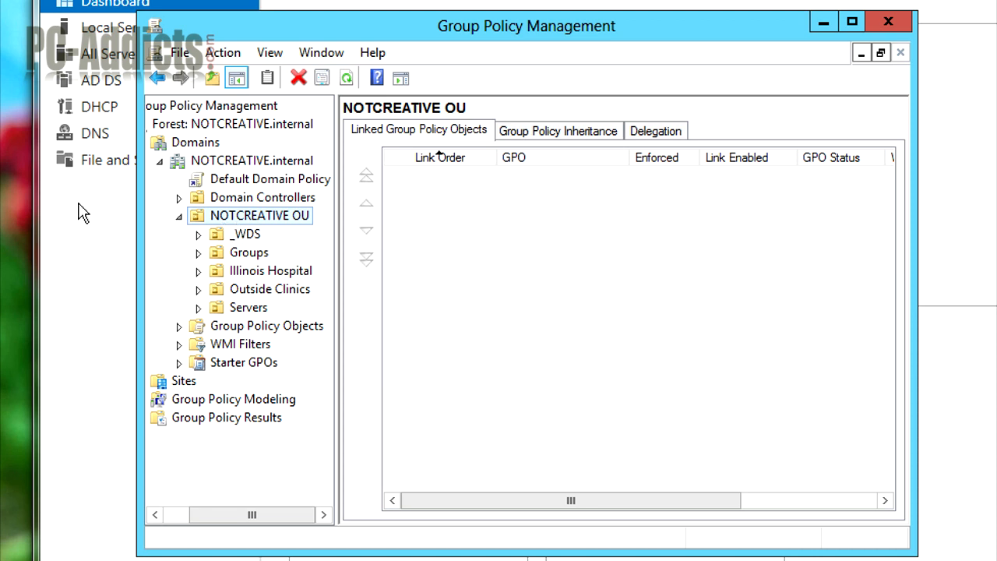
{"action": "mouse_move", "coordinate": [246, 220]}
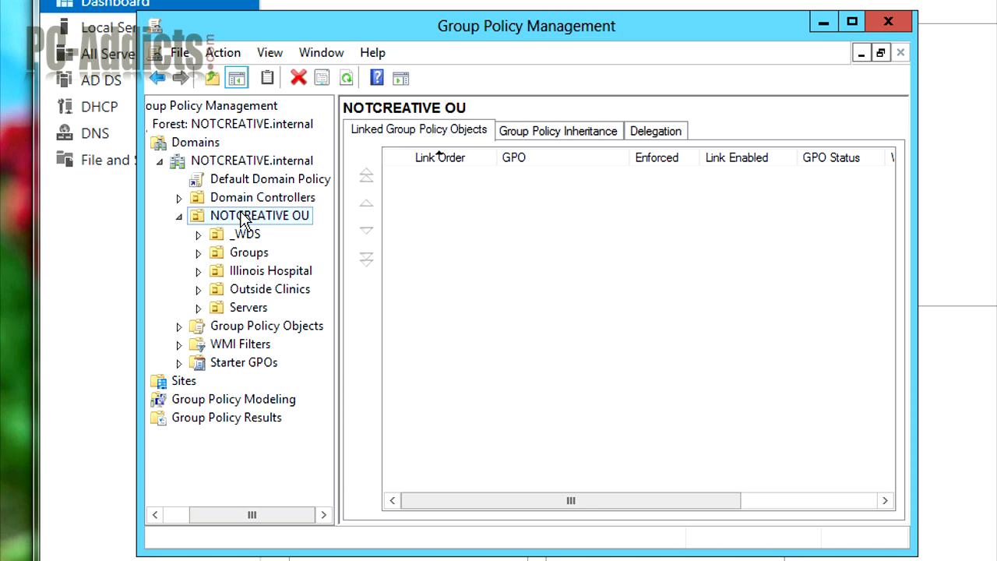
{"action": "mouse_move", "coordinate": [256, 248]}
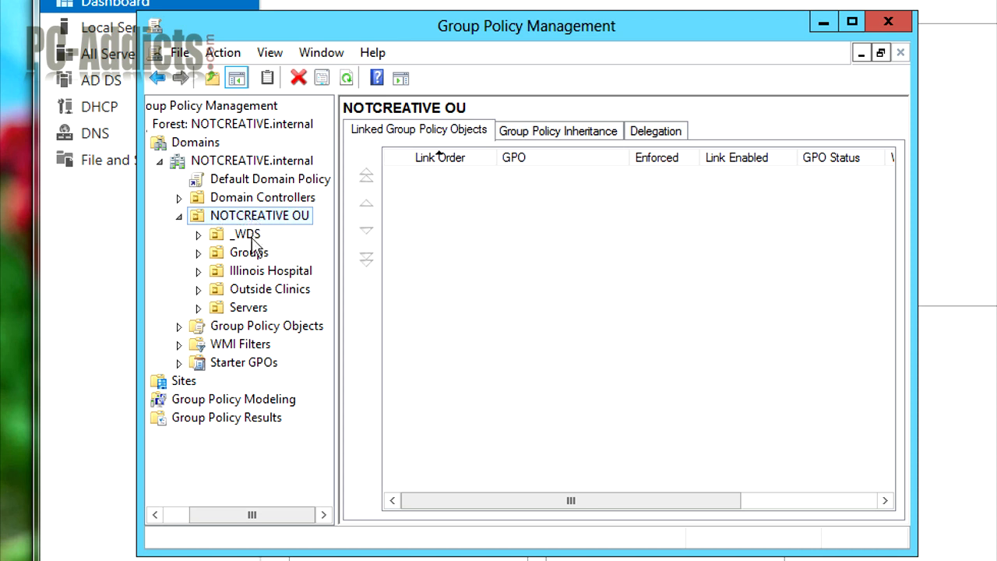
- Create a GPO 'Shortcut - PC-Addicts.com' linked to NOTCREATIVE OU and select it
{"action": "right_click", "coordinate": [260, 215]}
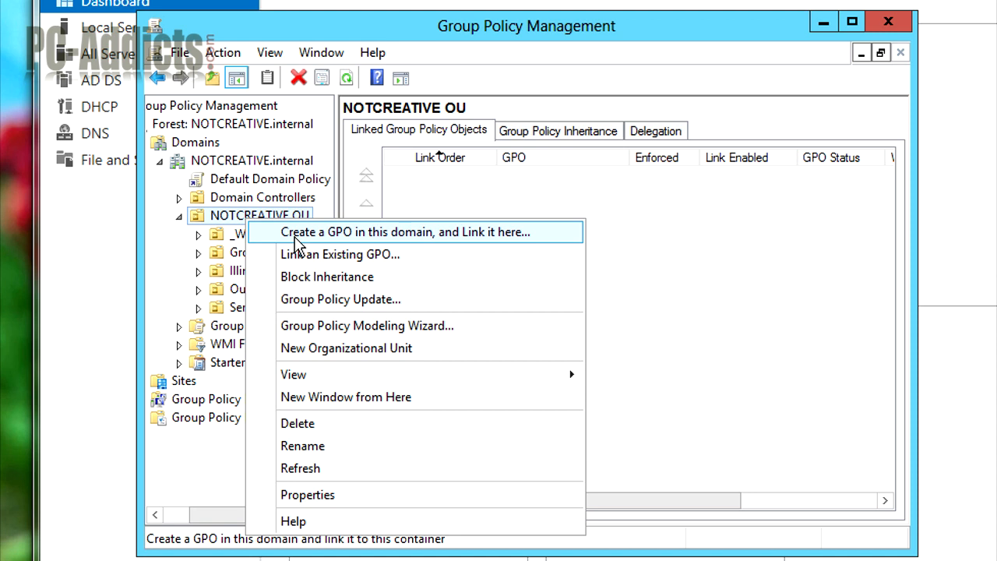
{"action": "left_click", "coordinate": [403, 232]}
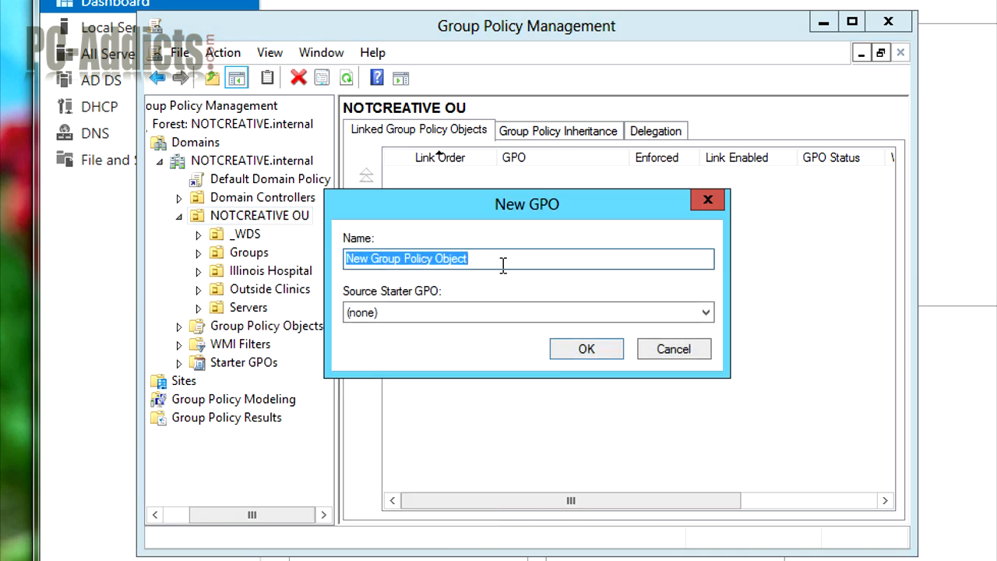
{"action": "type", "text": "Shortcut -"}
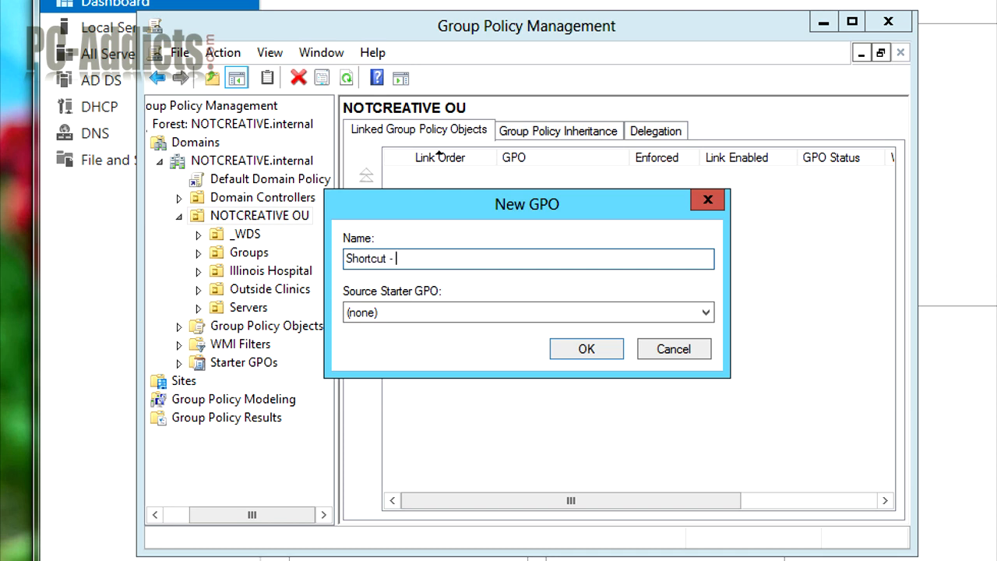
{"action": "type", "text": "PC-Addicts."}
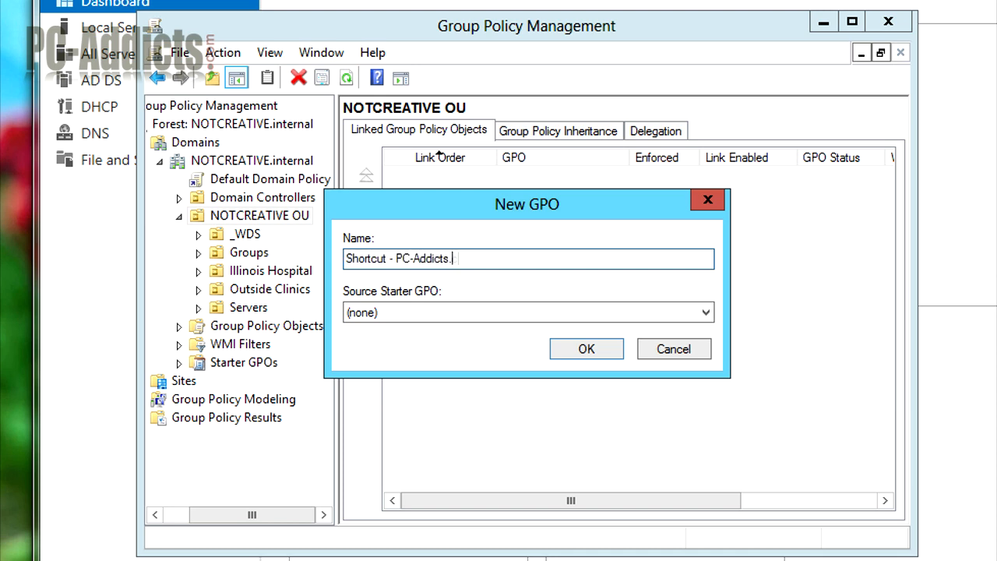
{"action": "type", "text": "com"}
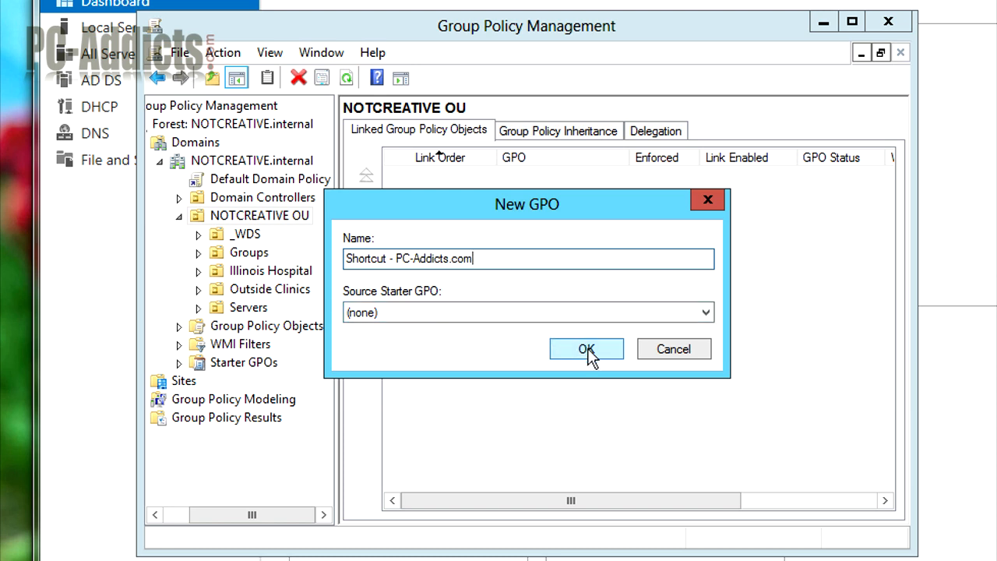
{"action": "left_click", "coordinate": [586, 348]}
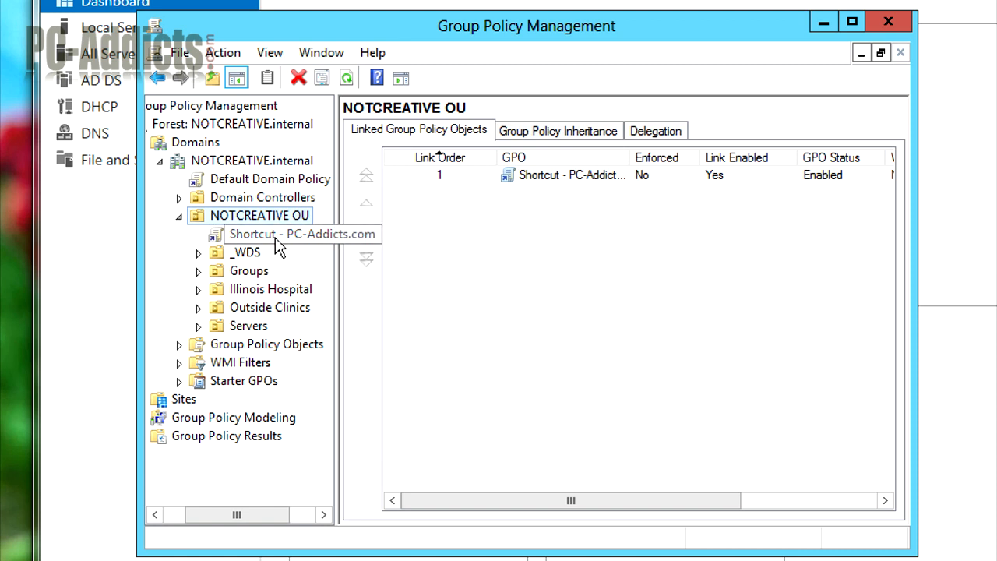
{"action": "left_click", "coordinate": [280, 233]}
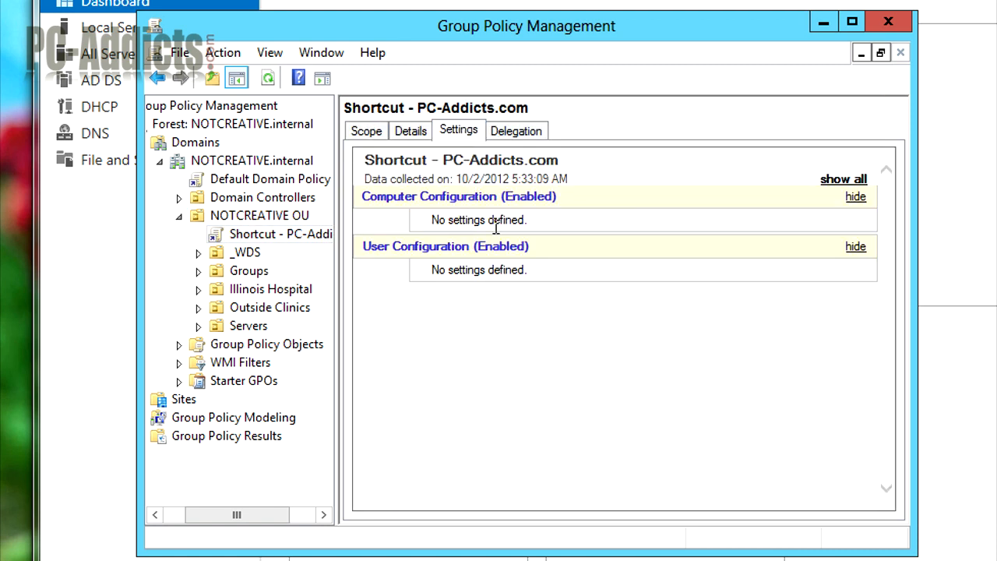
{"action": "mouse_move", "coordinate": [257, 238]}
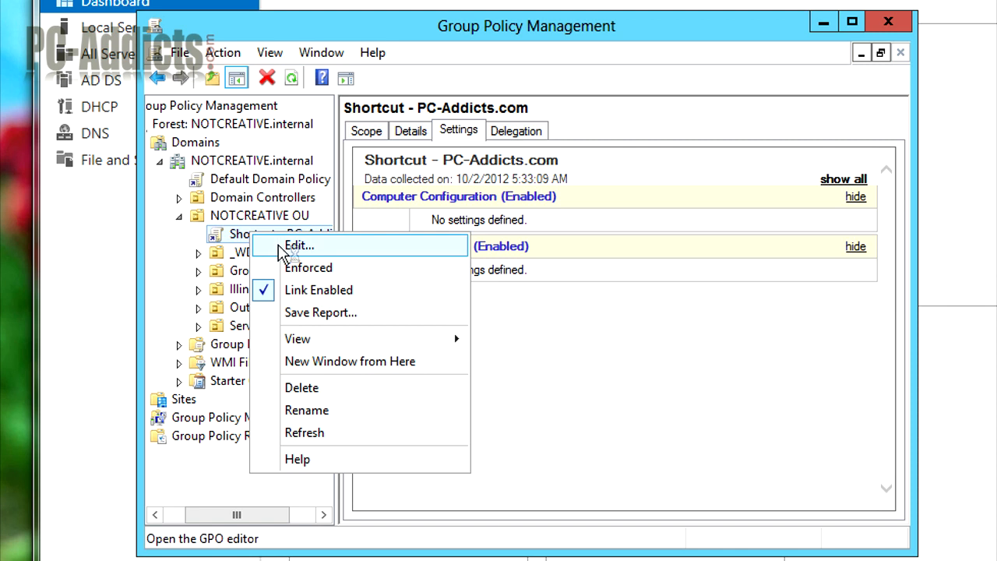
- Edit the GPO and start a new shortcut under User Preferences > Shortcuts
{"action": "left_click", "coordinate": [299, 246]}
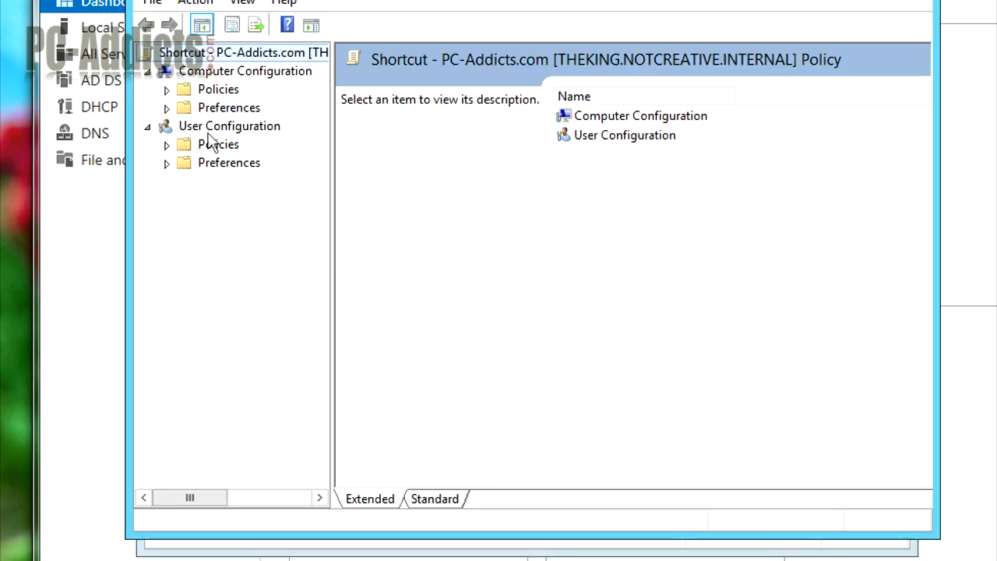
{"action": "mouse_move", "coordinate": [170, 170]}
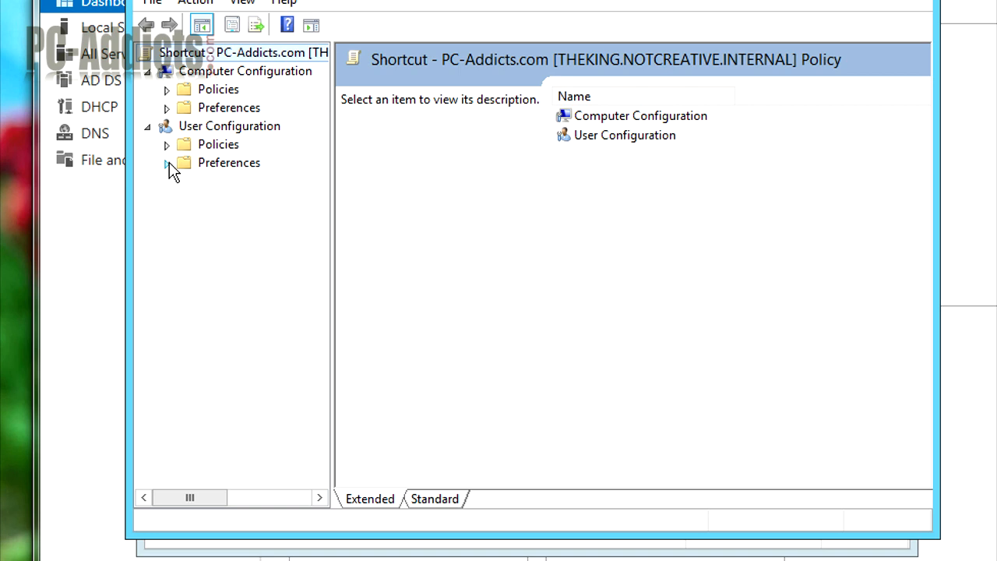
{"action": "left_click", "coordinate": [166, 161]}
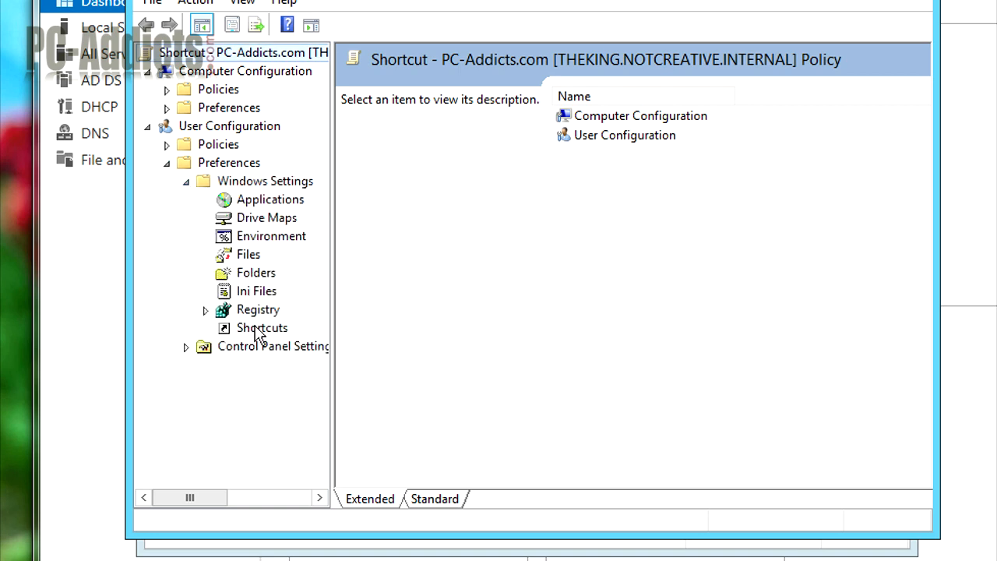
{"action": "left_click", "coordinate": [262, 327]}
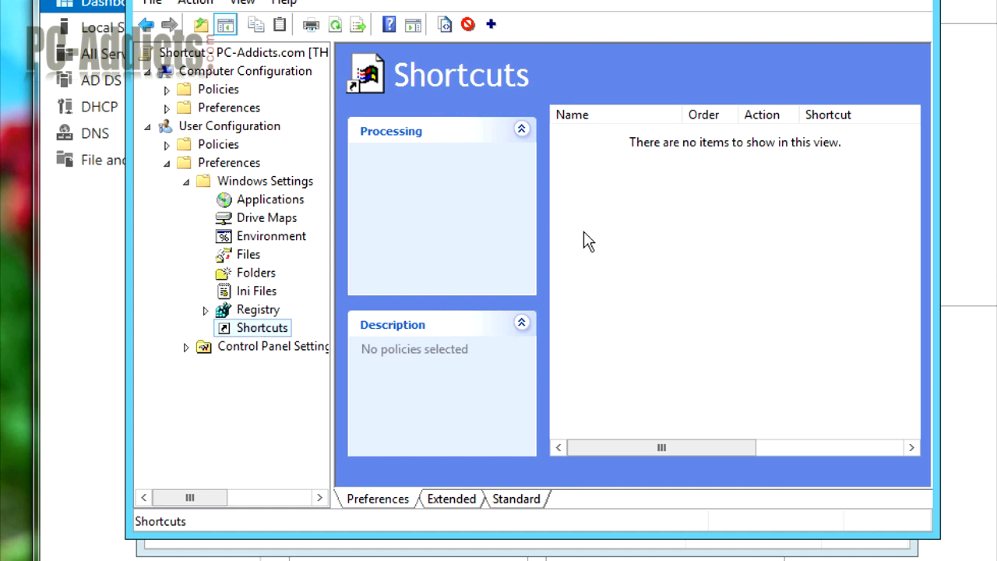
{"action": "right_click", "coordinate": [588, 241]}
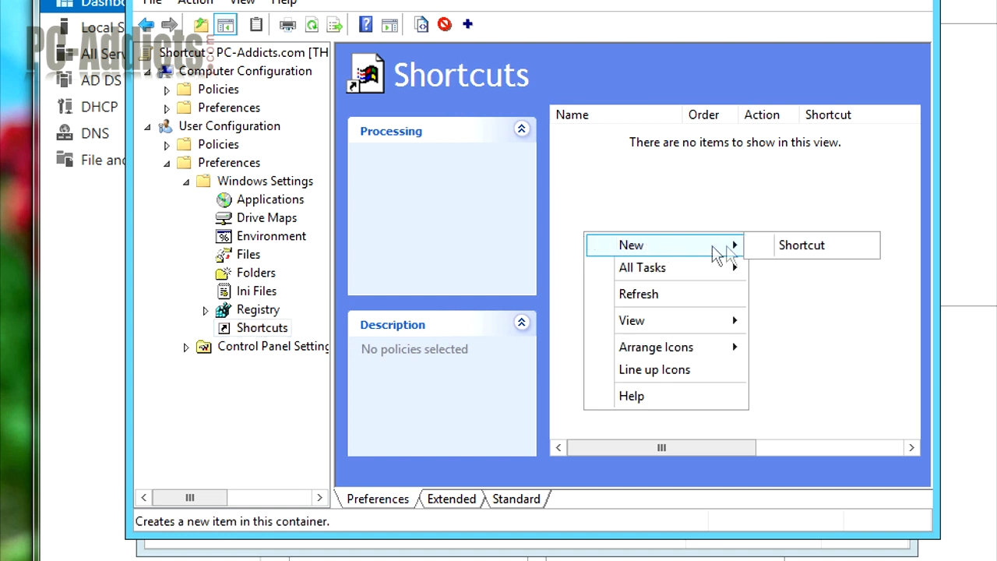
{"action": "left_click", "coordinate": [800, 245]}
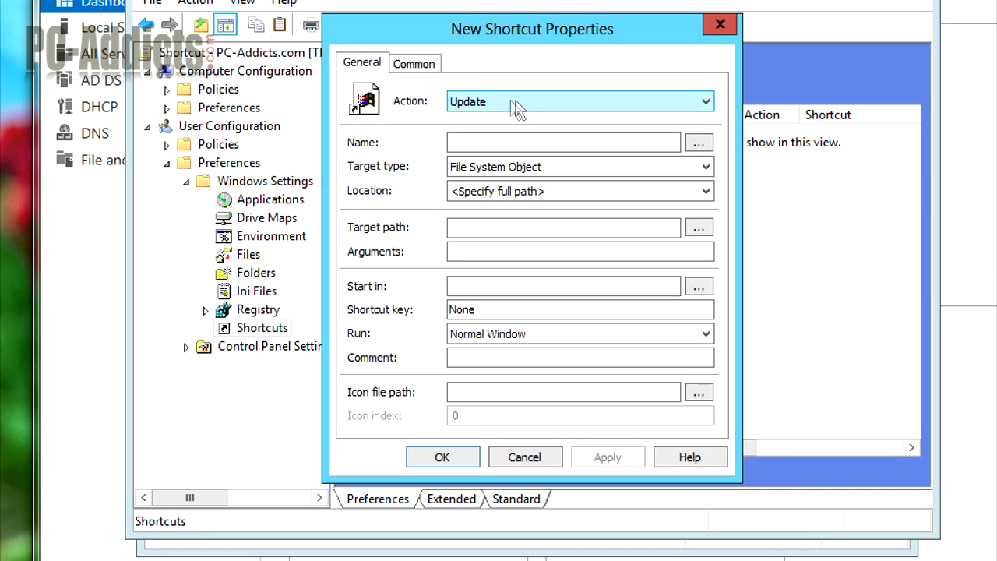
{"action": "left_click", "coordinate": [703, 101]}
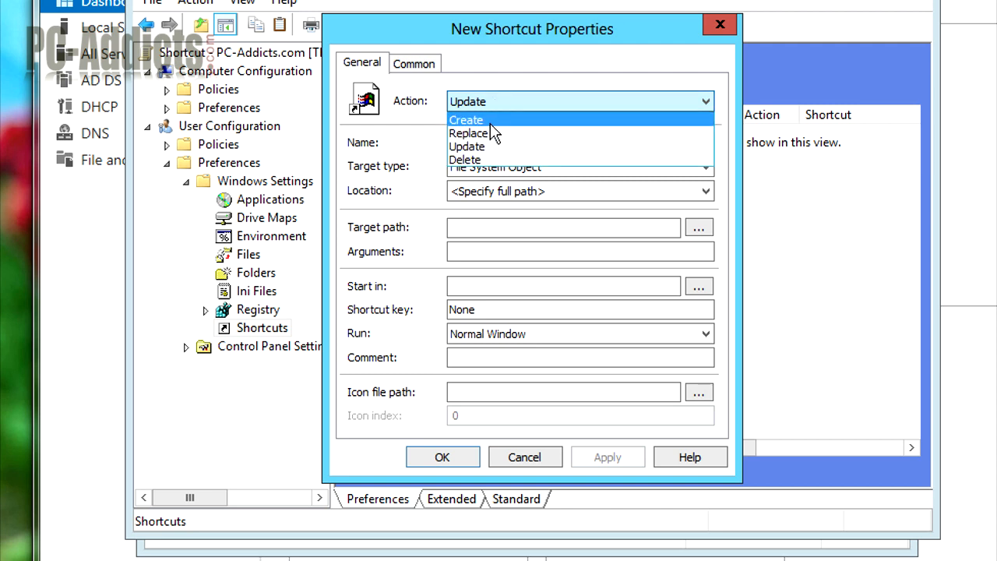
{"action": "left_click", "coordinate": [413, 63]}
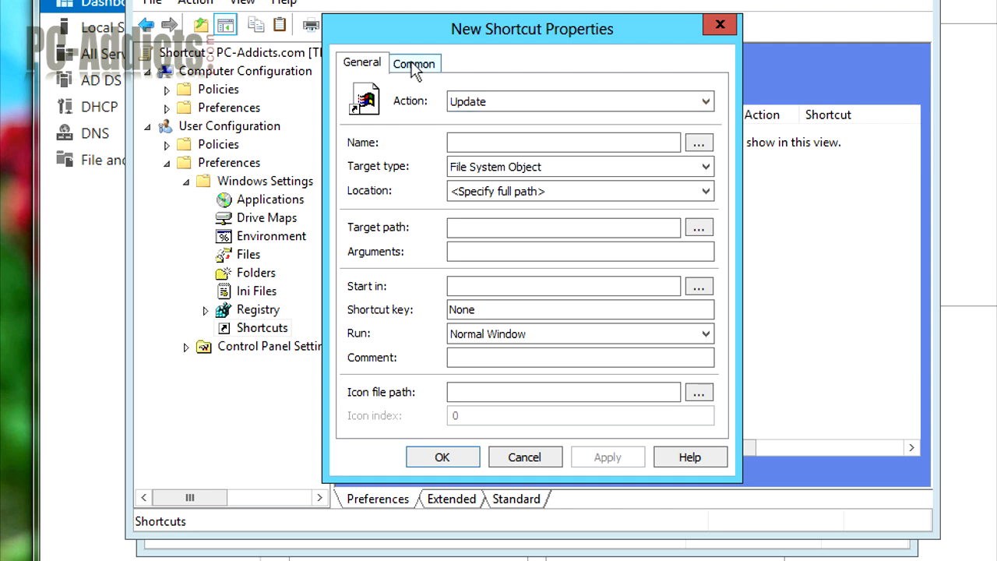
{"action": "mouse_move", "coordinate": [459, 78]}
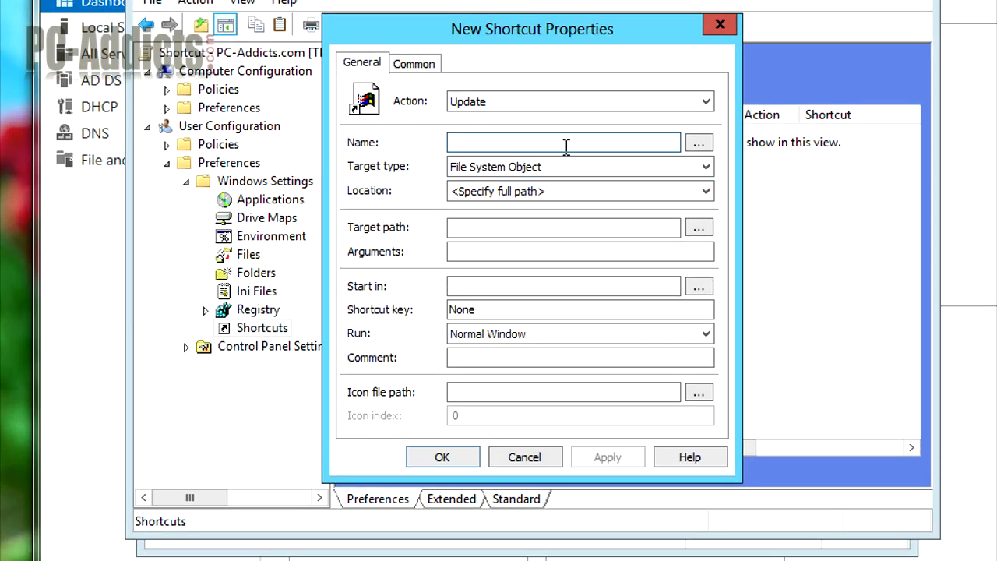
{"action": "type", "text": "PC-Addicts.com"}
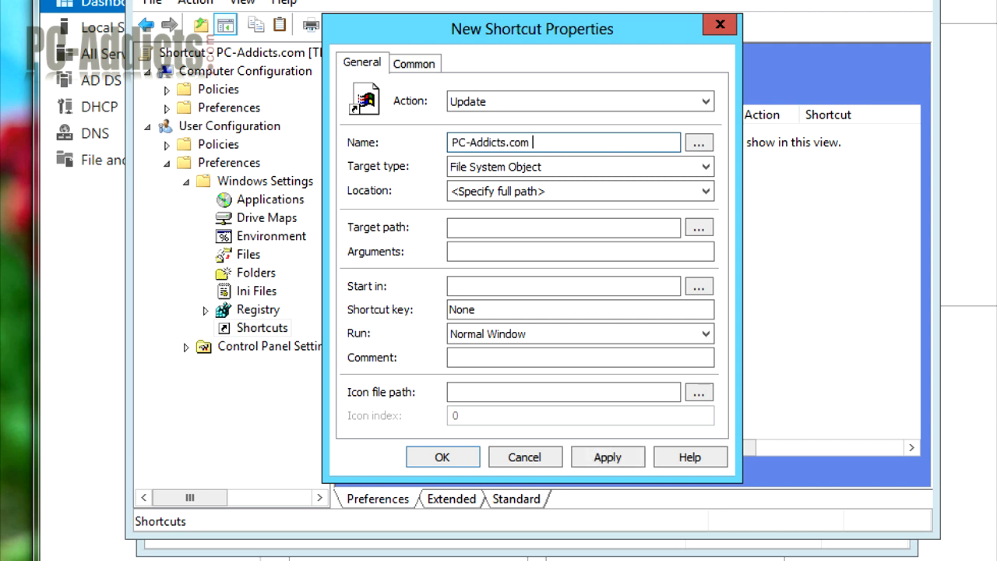
{"action": "type", "text": "Website"}
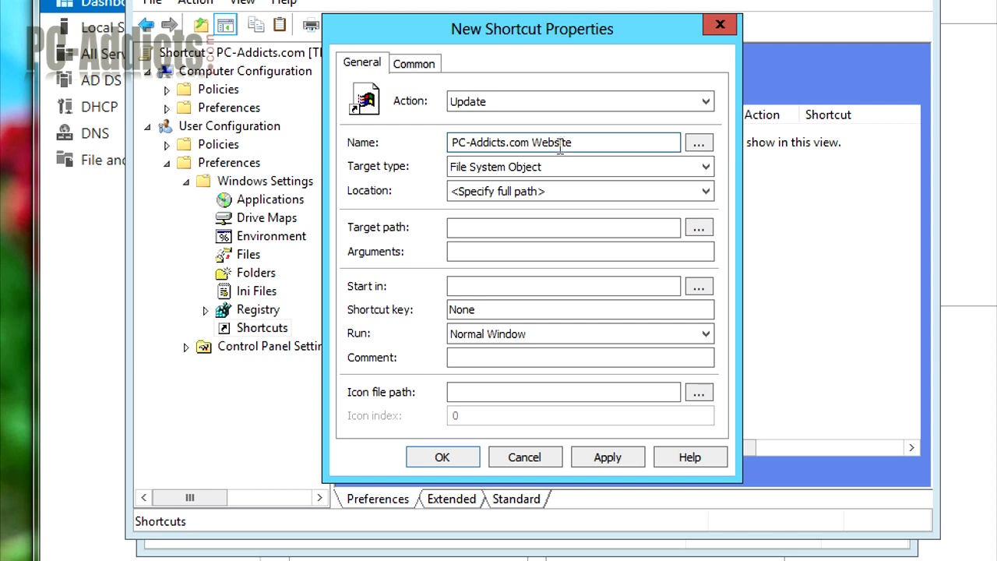
{"action": "left_click", "coordinate": [703, 167]}
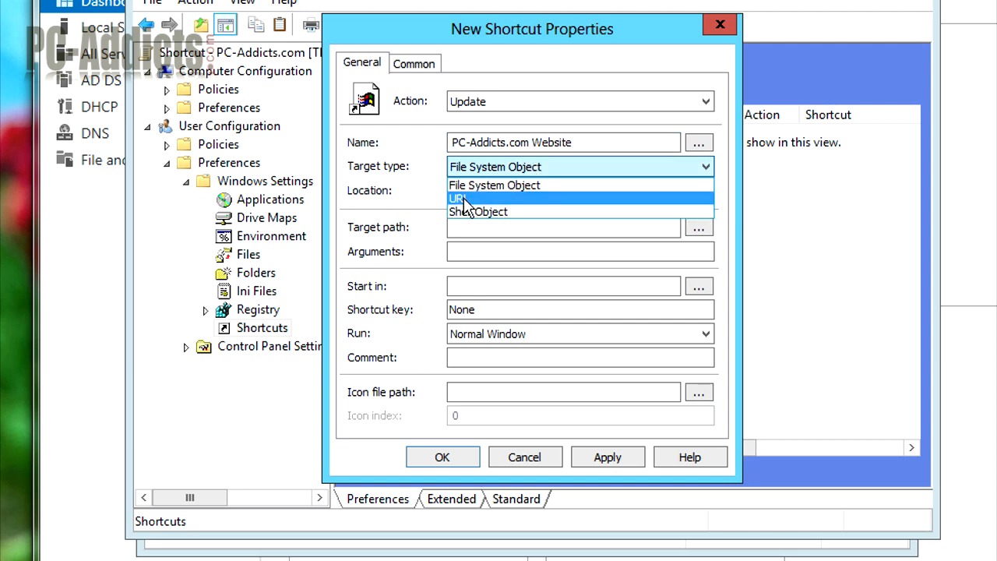
{"action": "left_click", "coordinate": [457, 197]}
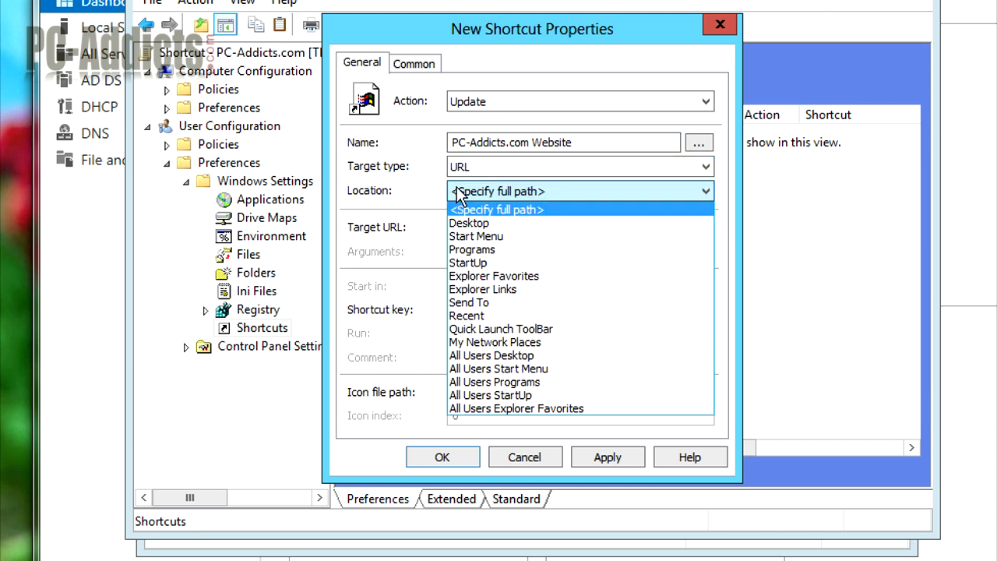
{"action": "left_click", "coordinate": [468, 223]}
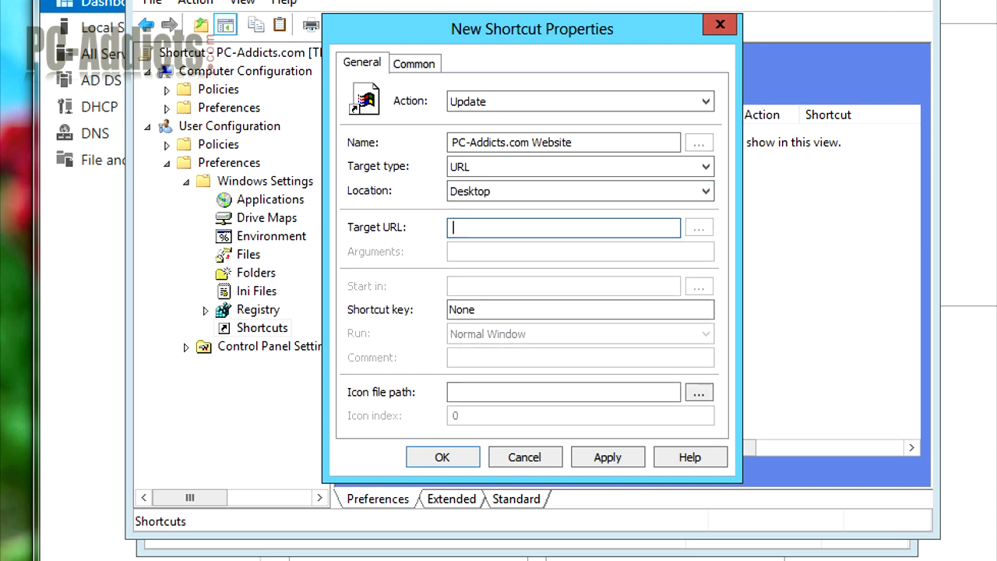
{"action": "type", "text": "http://p"}
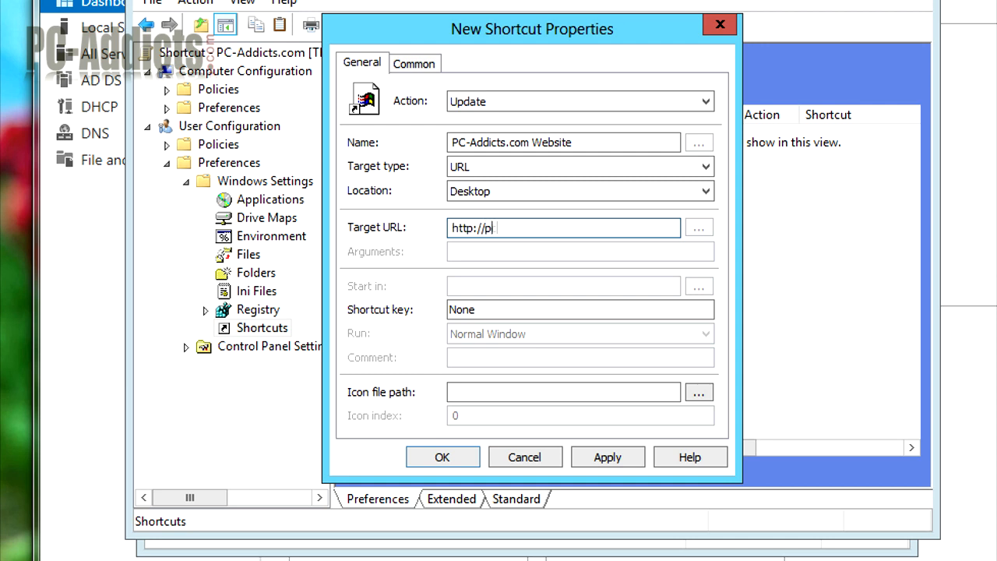
{"action": "type", "text": "c-addicts.com"}
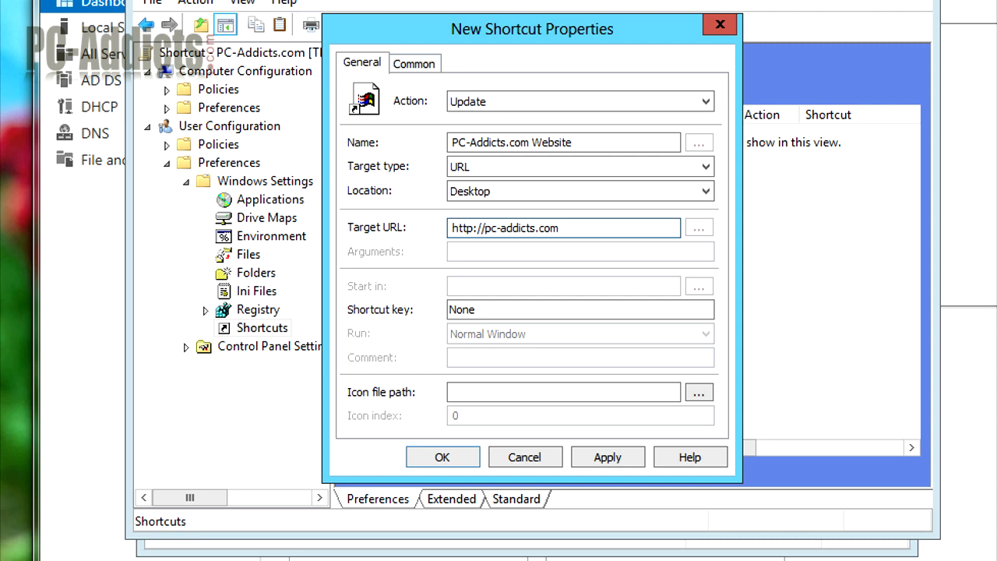
{"action": "mouse_move", "coordinate": [373, 124]}
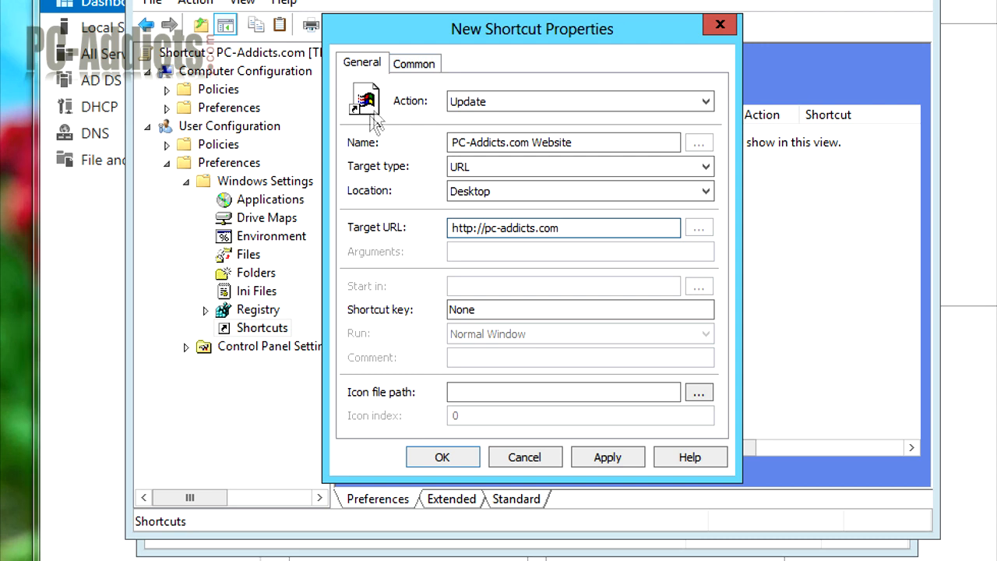
- Enable logged-on user security context and removal when no longer applied, accepting Replace mode
{"action": "left_click", "coordinate": [414, 63]}
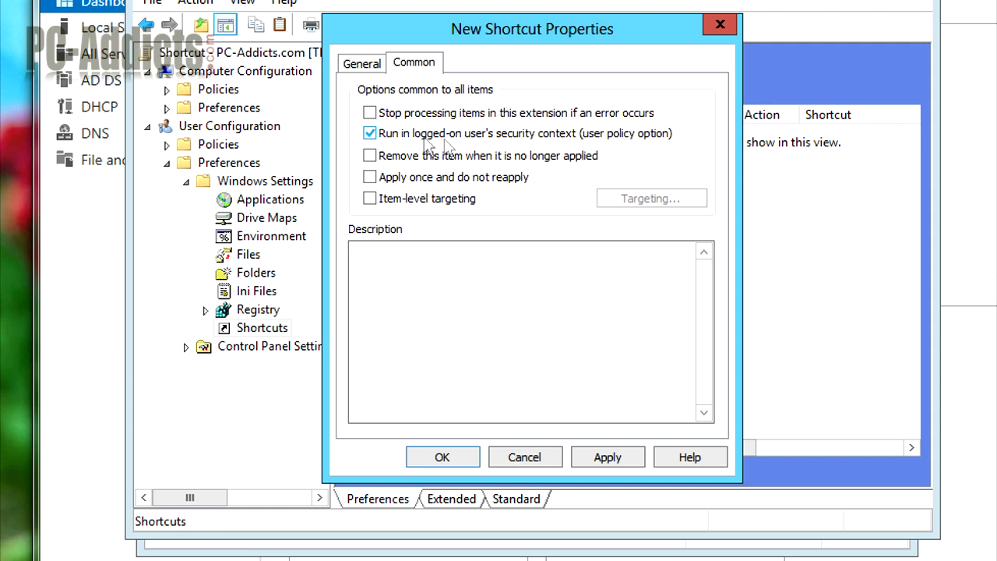
{"action": "mouse_move", "coordinate": [576, 148]}
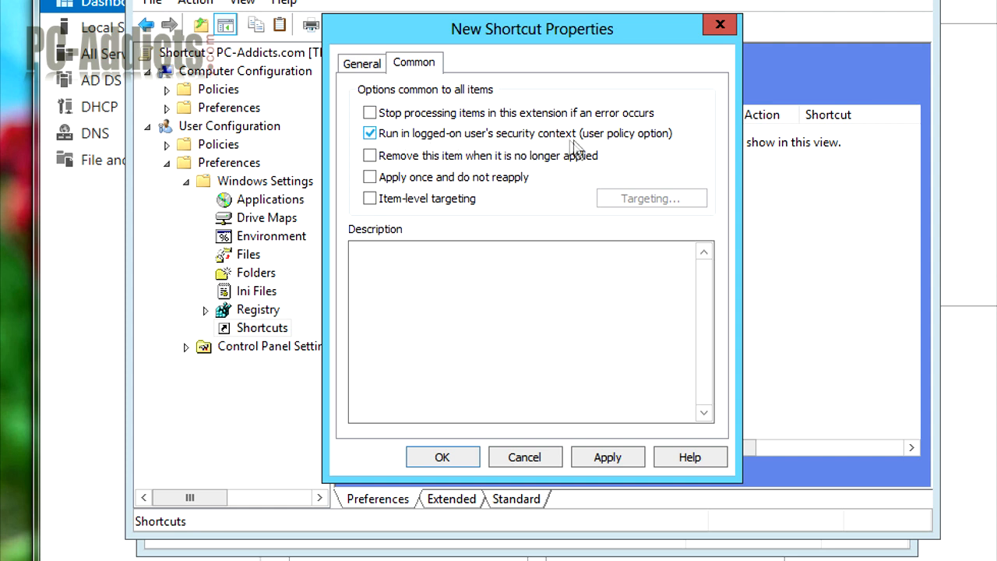
{"action": "left_click", "coordinate": [369, 133]}
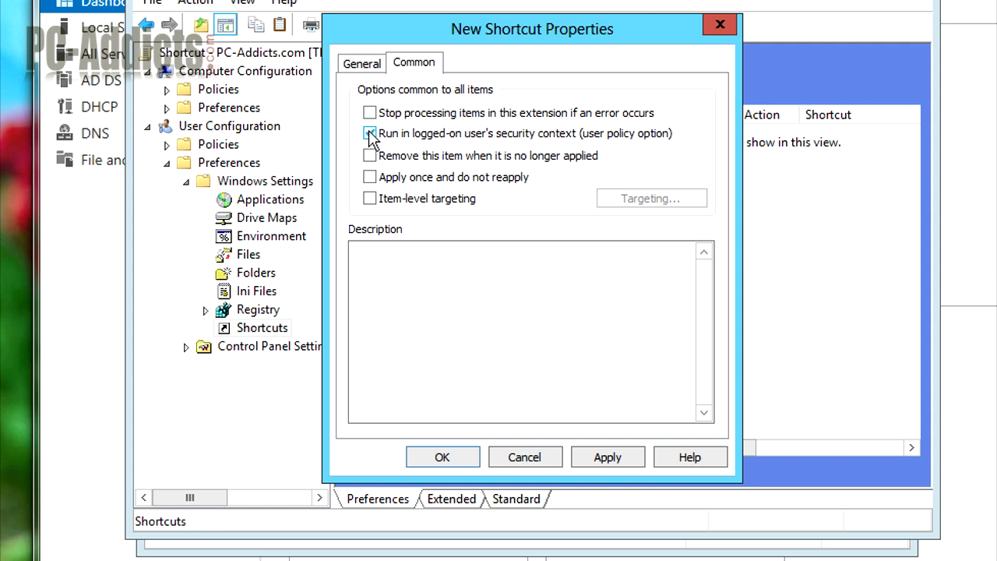
{"action": "left_click", "coordinate": [369, 133]}
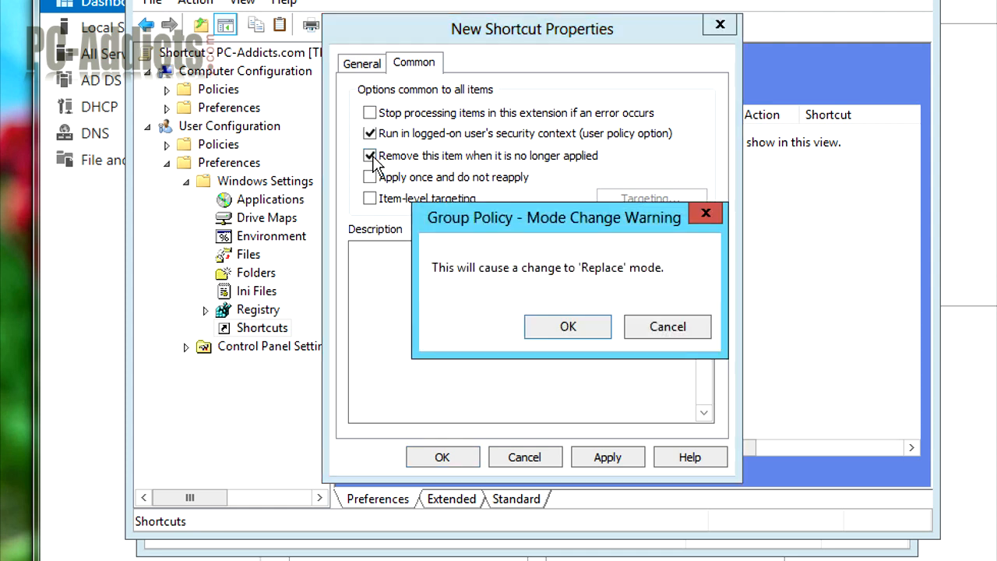
{"action": "mouse_move", "coordinate": [506, 273]}
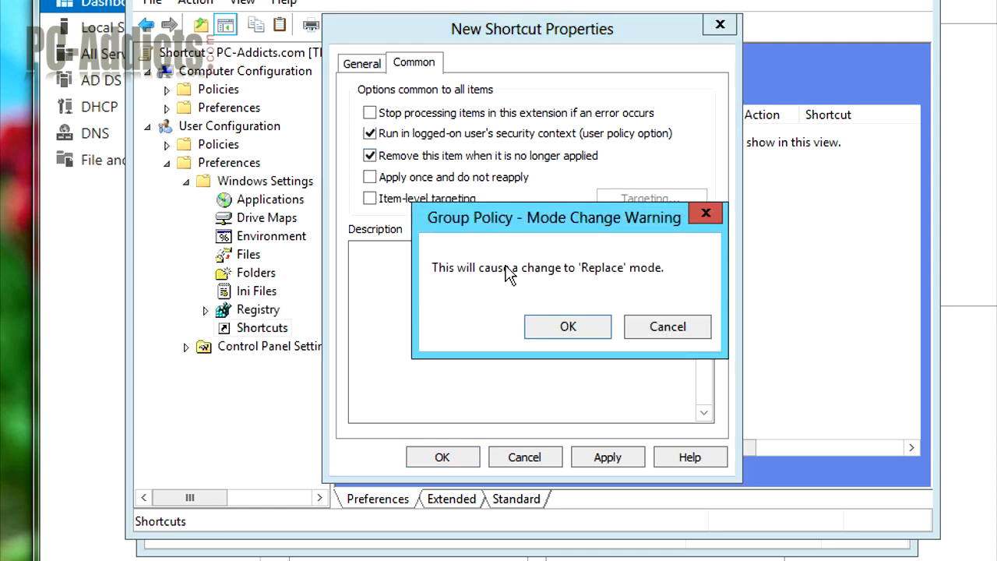
{"action": "mouse_move", "coordinate": [504, 272]}
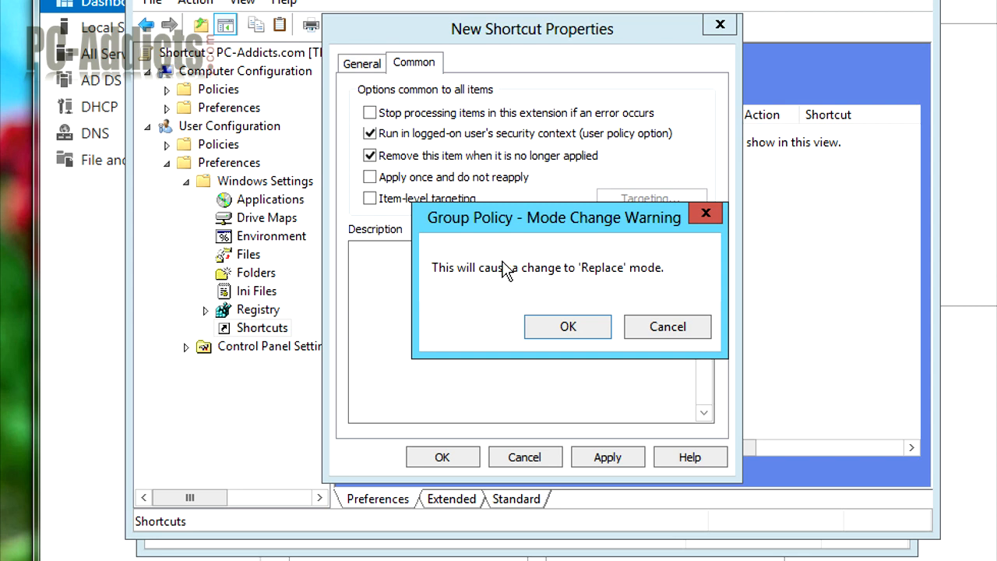
{"action": "left_click", "coordinate": [567, 327]}
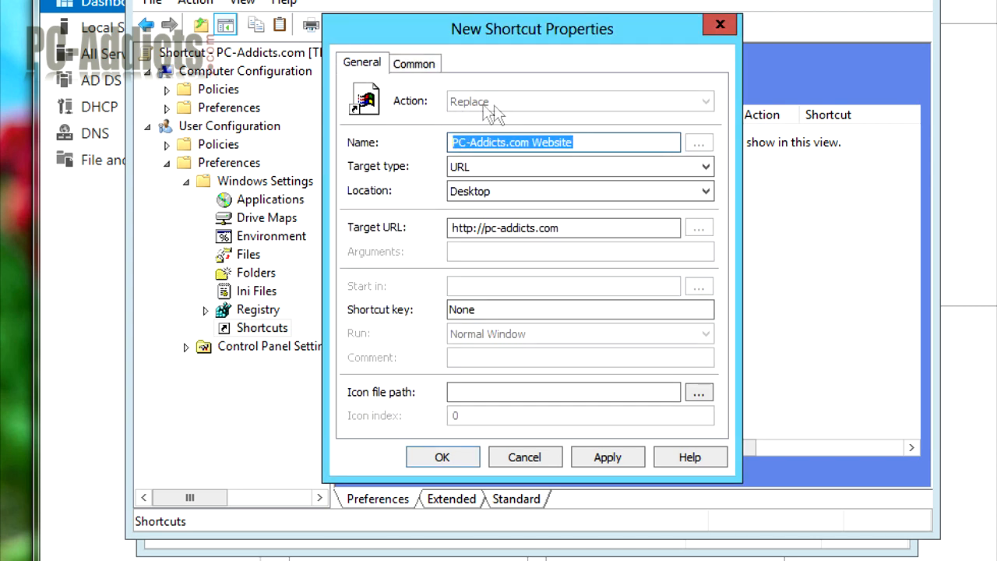
{"action": "mouse_move", "coordinate": [565, 413]}
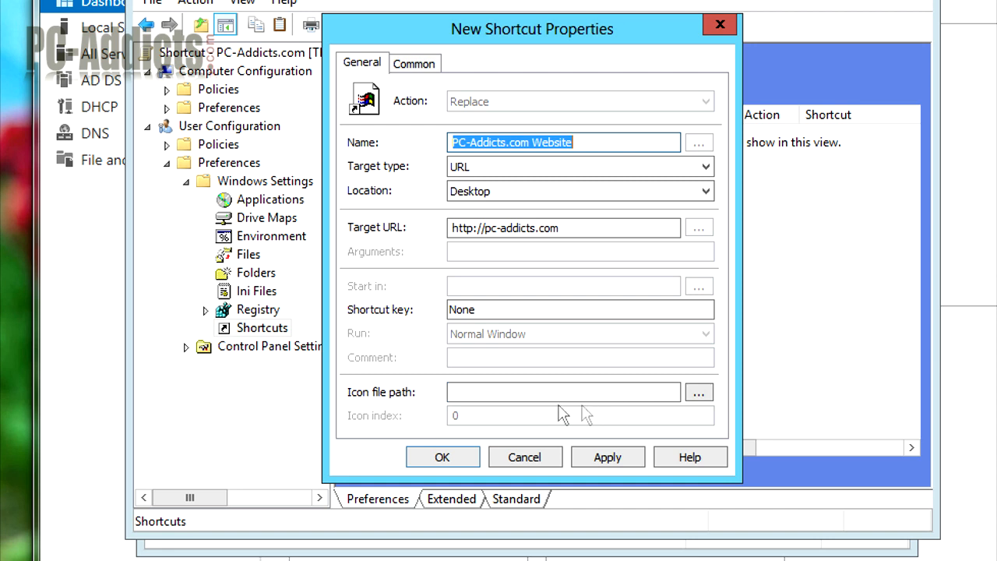
- Save the shortcut item and expand its details in the GPO's settings report
{"action": "left_click", "coordinate": [441, 456]}
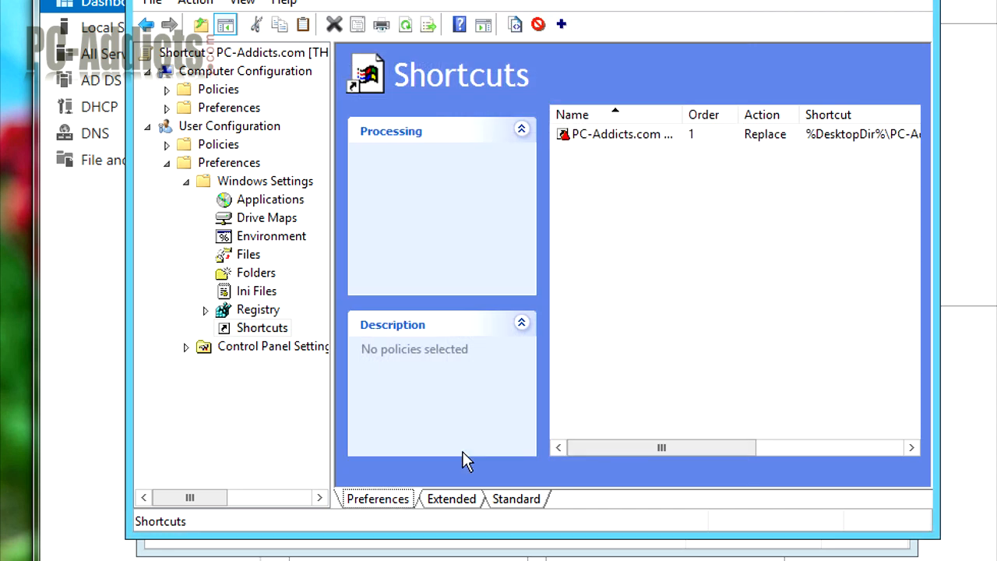
{"action": "mouse_move", "coordinate": [284, 324]}
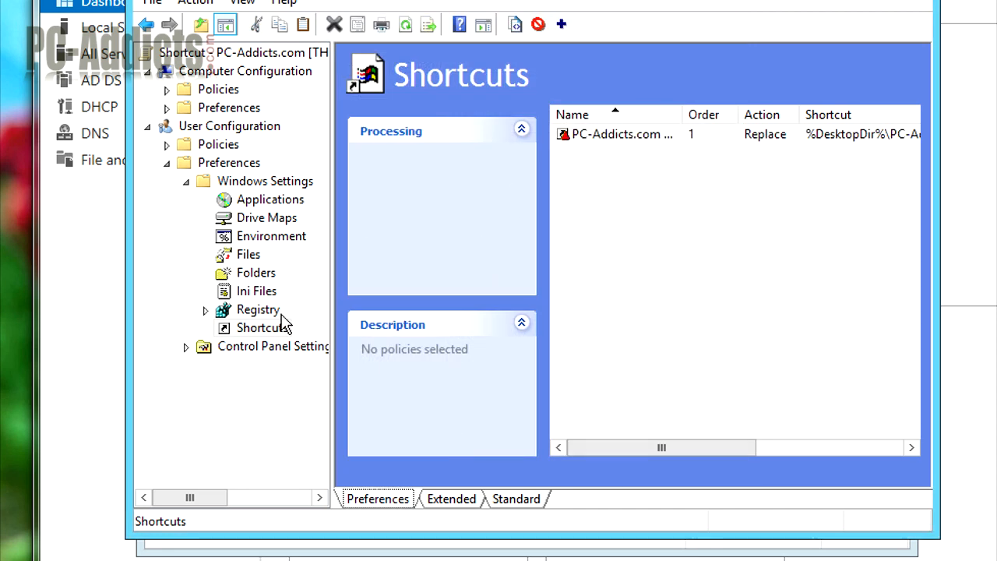
{"action": "left_click", "coordinate": [261, 328]}
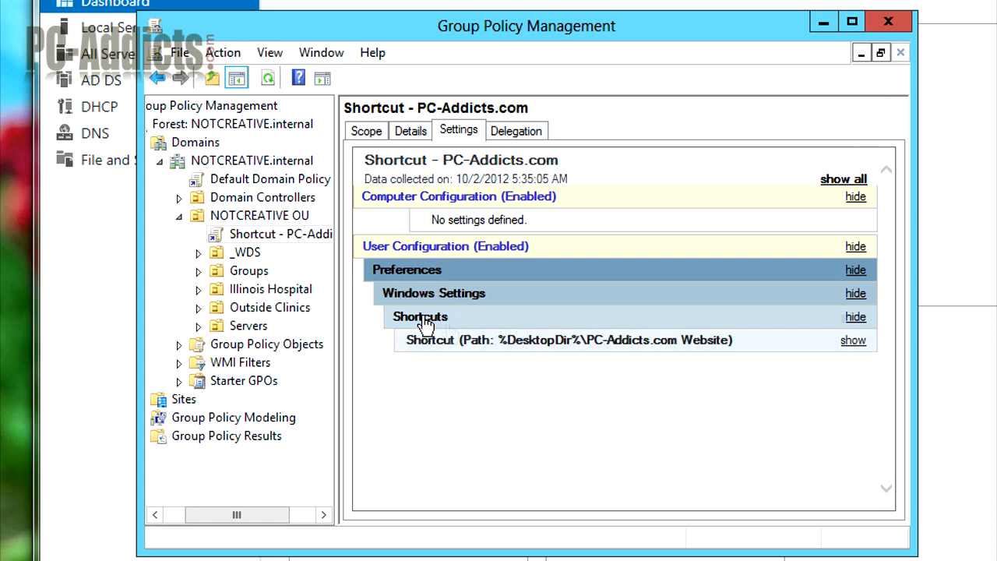
{"action": "left_click", "coordinate": [852, 340]}
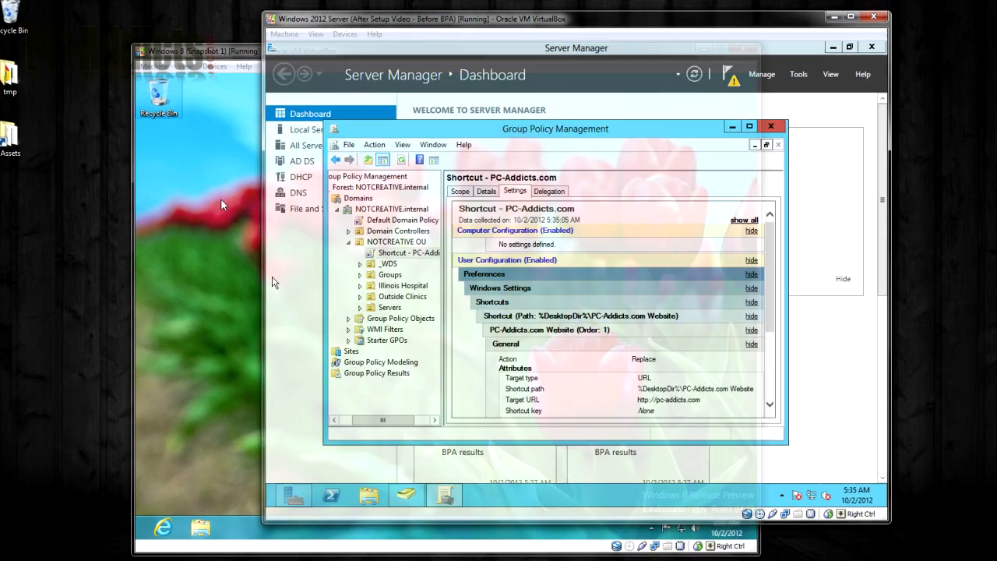
- Switch to the Windows 8 client VM and bring up the Start screen
{"action": "left_click", "coordinate": [198, 51]}
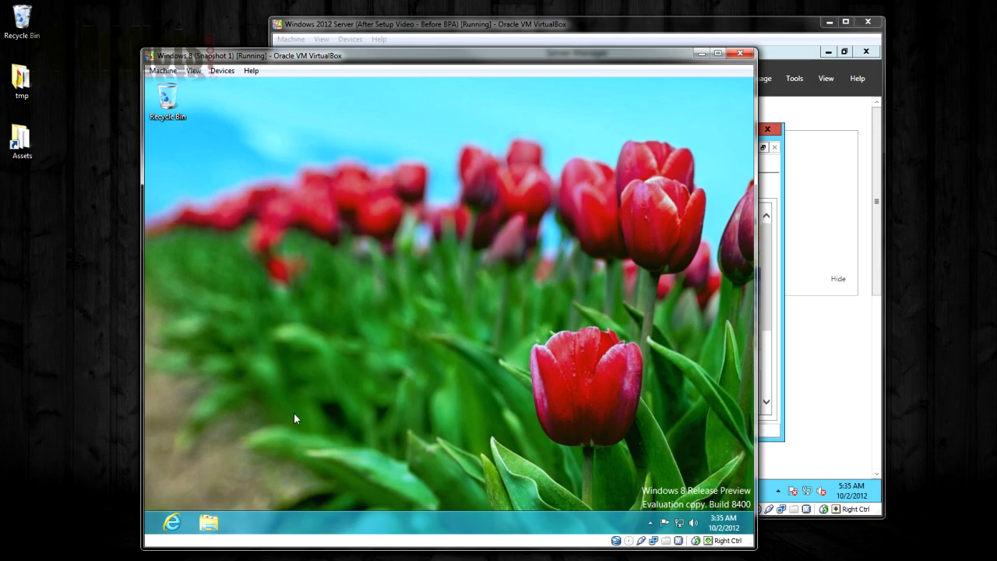
{"action": "key", "text": "Super"}
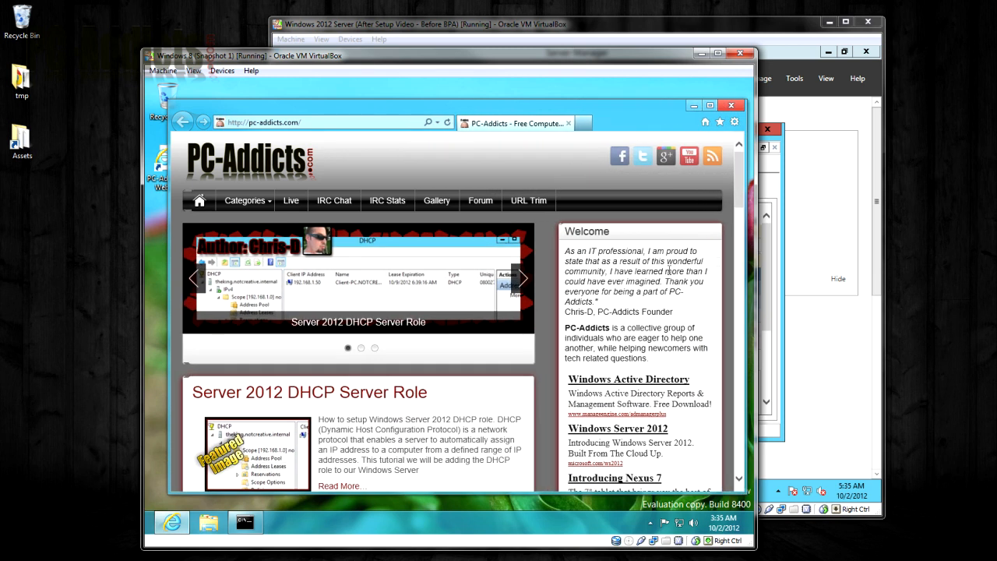
{"action": "scroll", "scroll_direction": "down", "scroll_amount": 3}
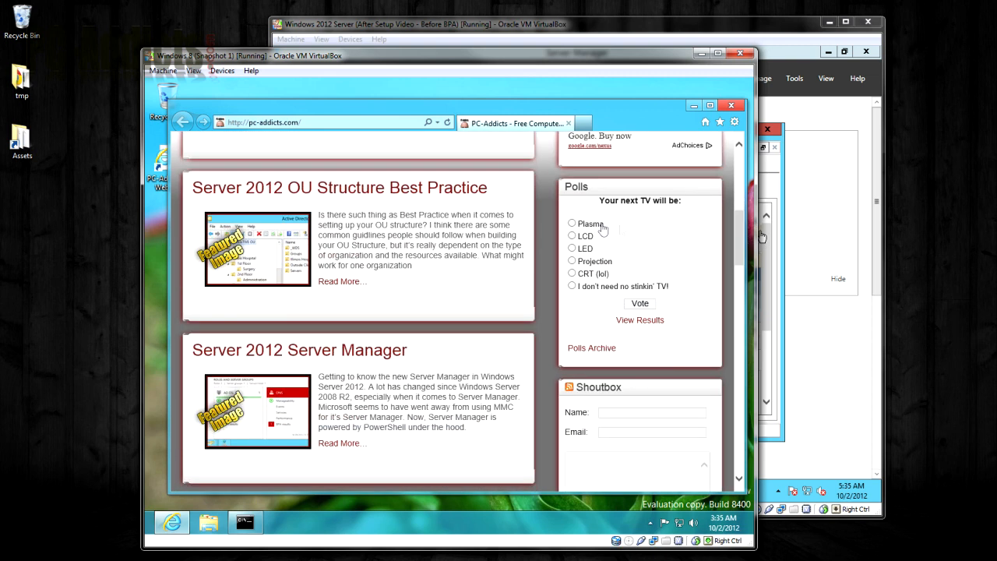
{"action": "mouse_move", "coordinate": [599, 413]}
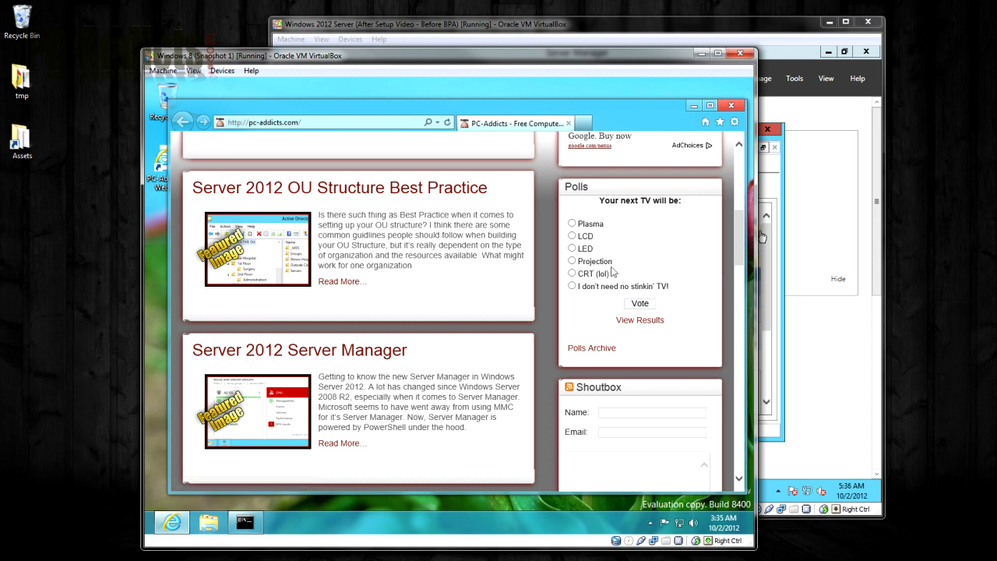
{"action": "mouse_move", "coordinate": [745, 366]}
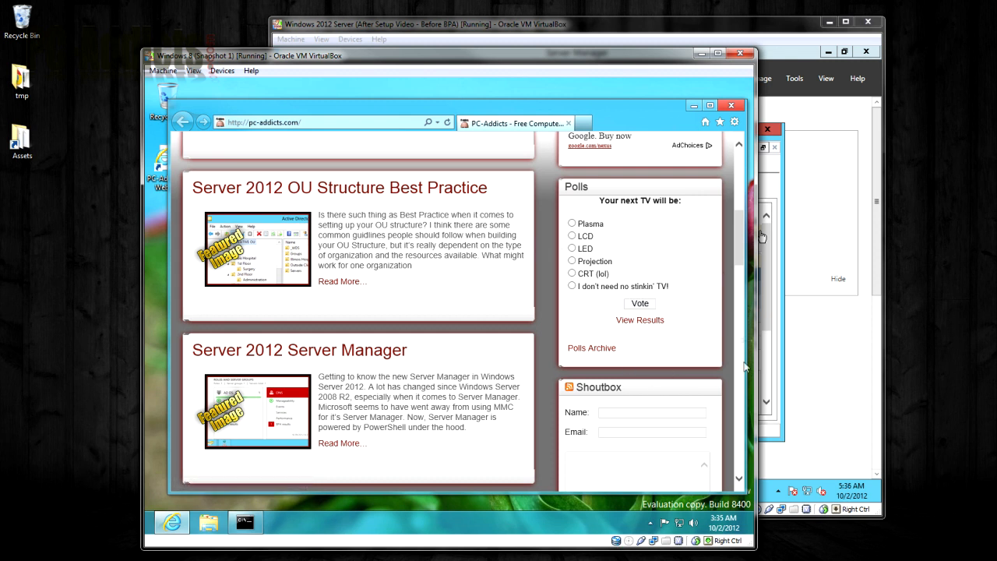
{"action": "scroll", "scroll_direction": "down", "scroll_amount": 3}
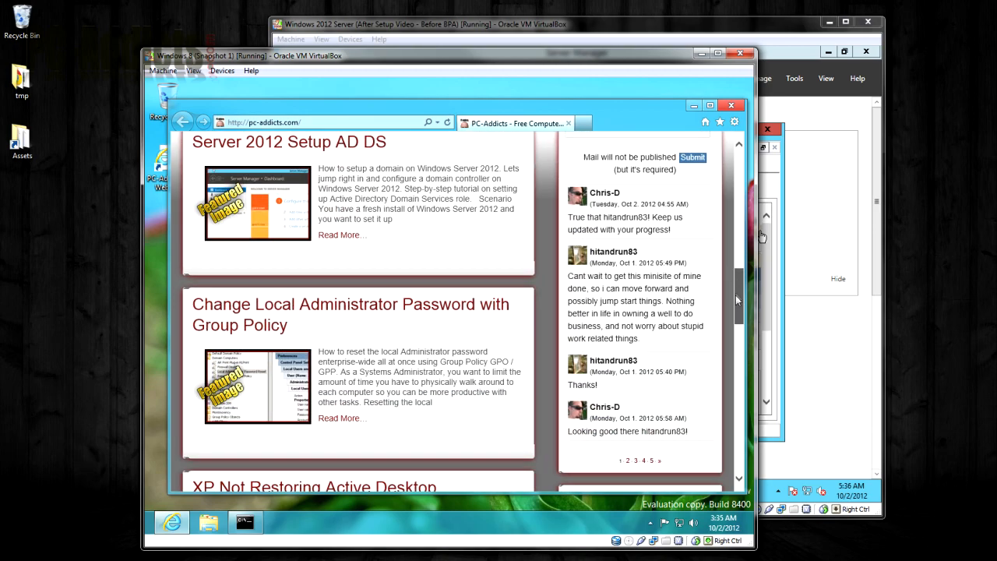
{"action": "scroll", "scroll_direction": "up", "scroll_amount": 3}
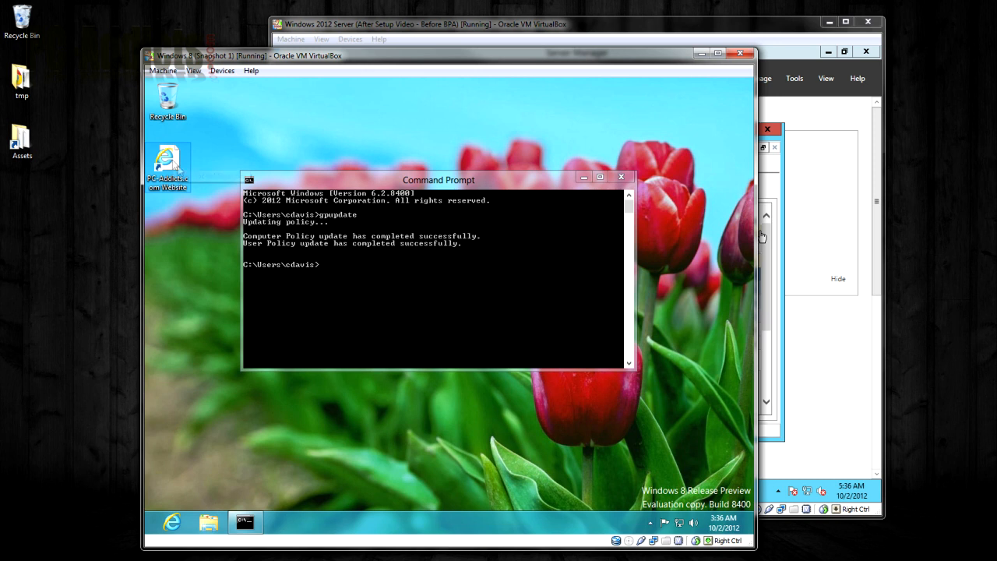
{"action": "mouse_move", "coordinate": [216, 199]}
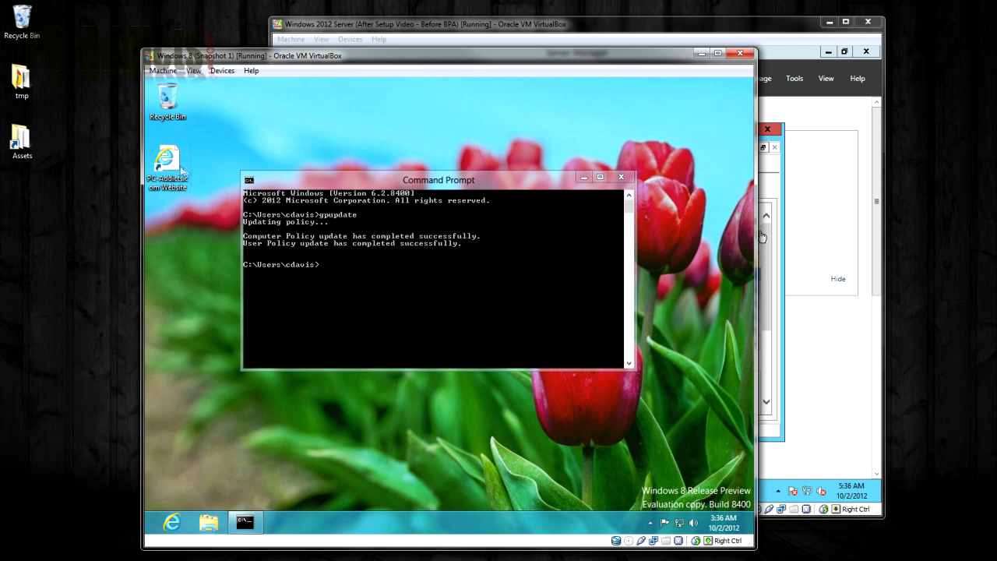
{"action": "mouse_move", "coordinate": [197, 240]}
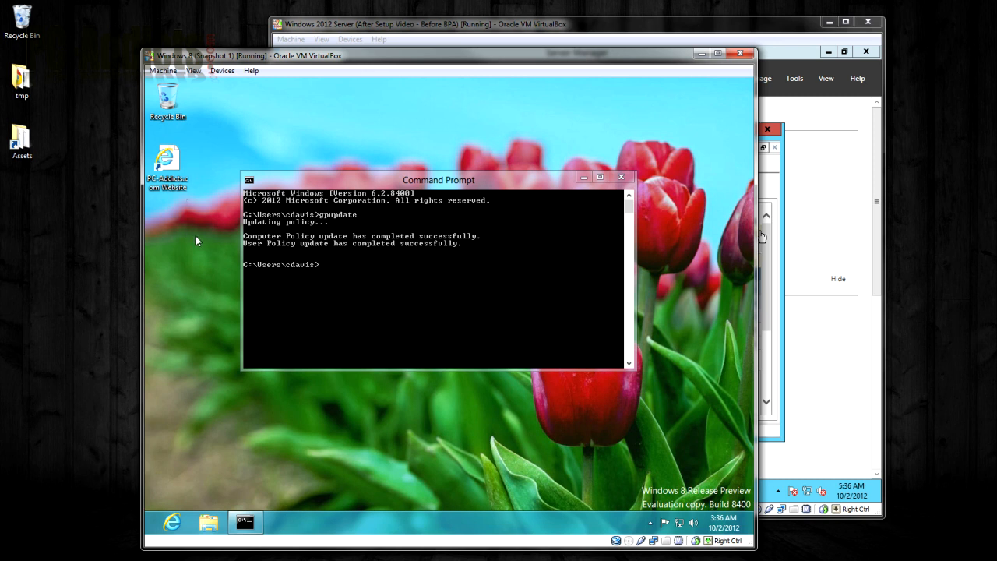
{"action": "mouse_move", "coordinate": [186, 229]}
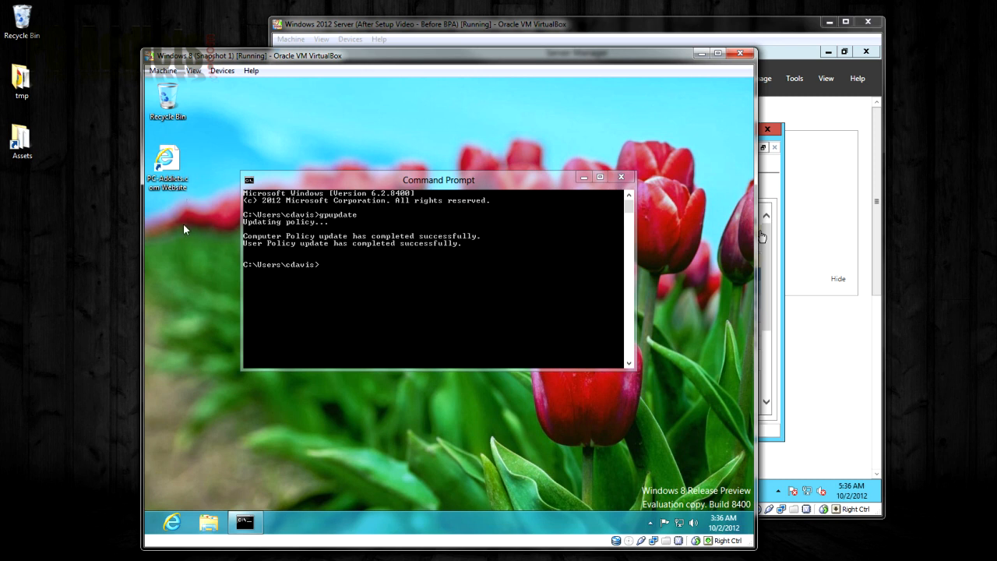